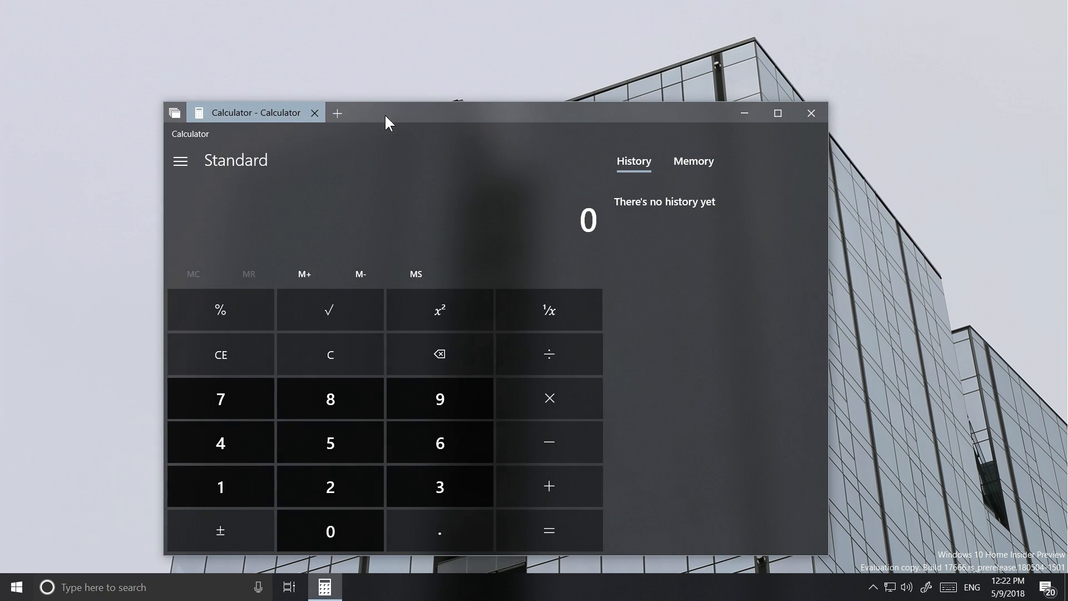
Drag the tabbed Calculator window up and to the left on the desktop
{"action": "left_click_drag", "start_coordinate": [389, 121], "coordinate": [410, 99]}
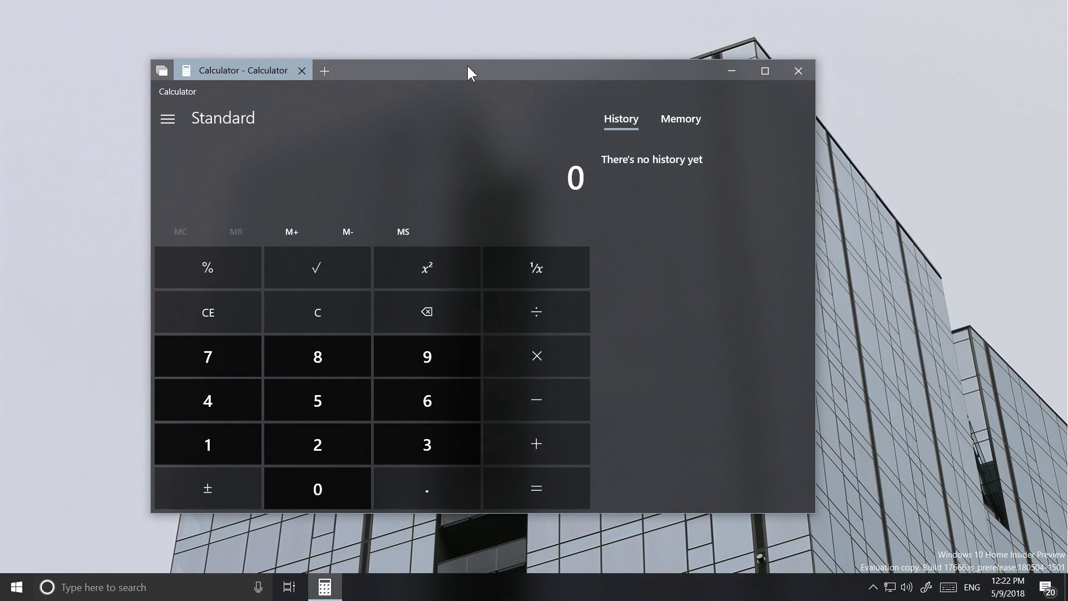
{"action": "left_click", "coordinate": [324, 70]}
{"action": "type", "text": "dfdfd"}
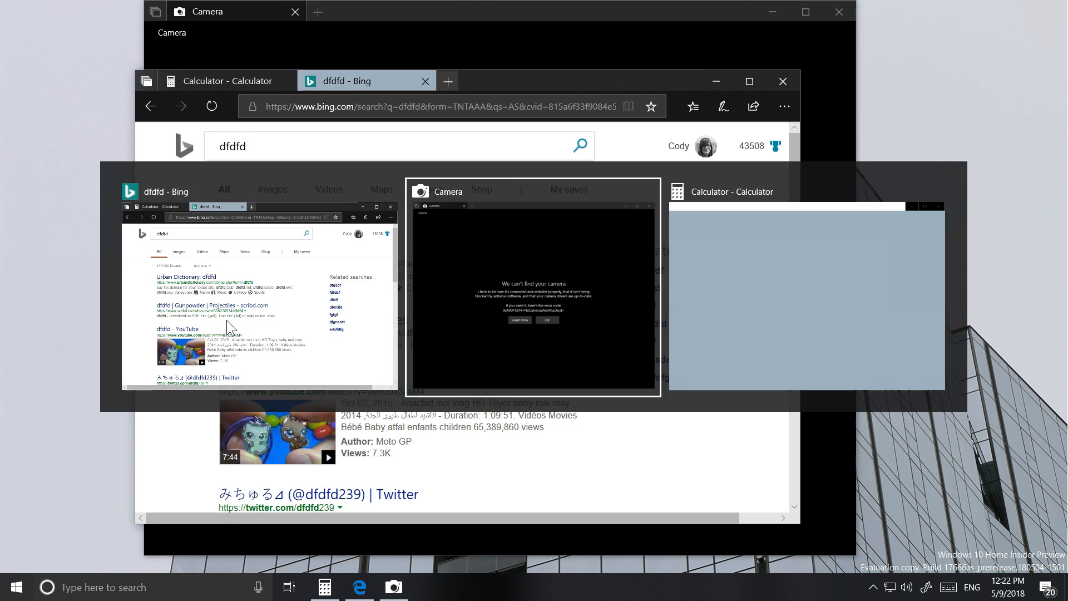
Switch to Camera, bring the Calculator and Bing set forward, then close Camera
{"action": "left_click", "coordinate": [804, 289]}
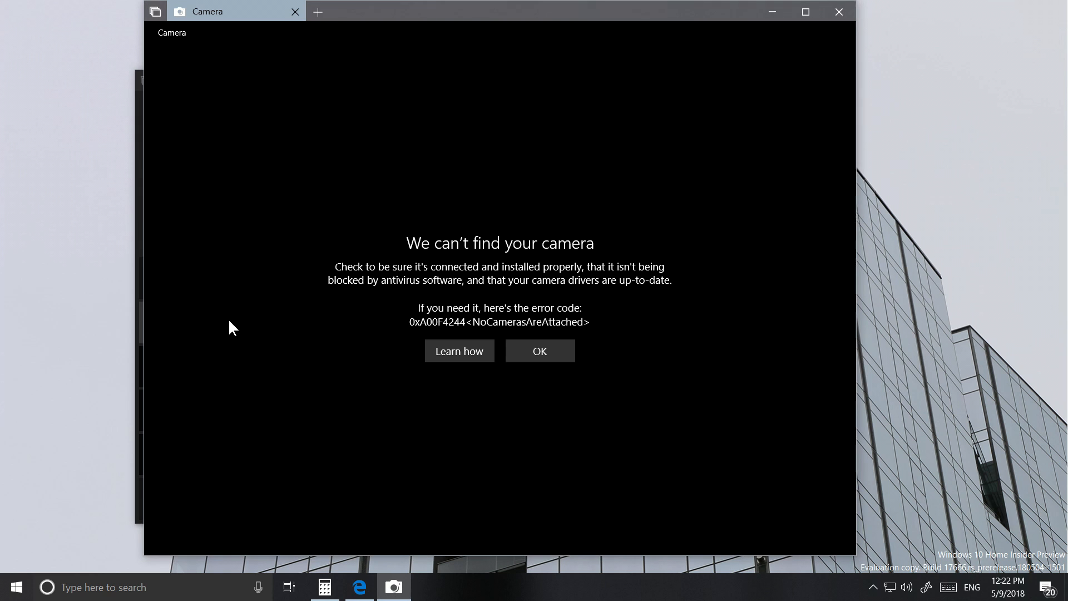
{"action": "left_click", "coordinate": [288, 586]}
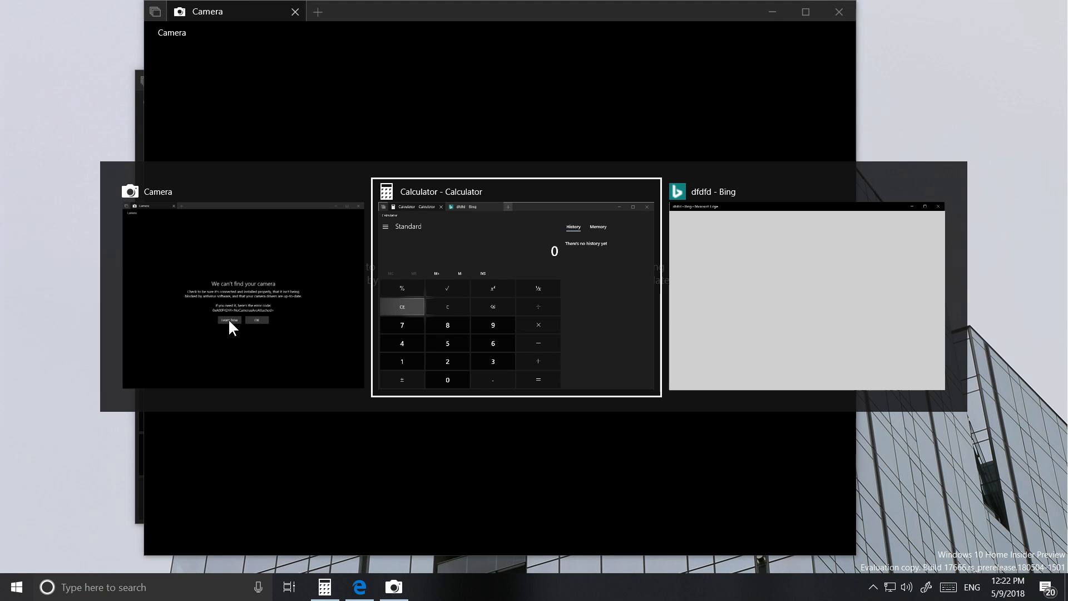
{"action": "left_click", "coordinate": [516, 294]}
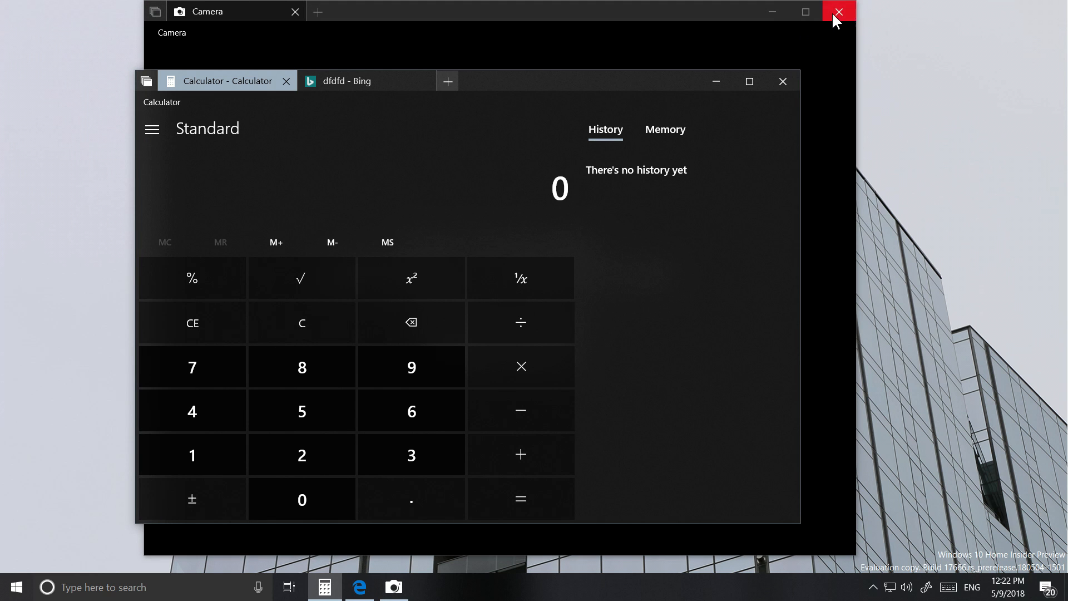
{"action": "left_click", "coordinate": [837, 12]}
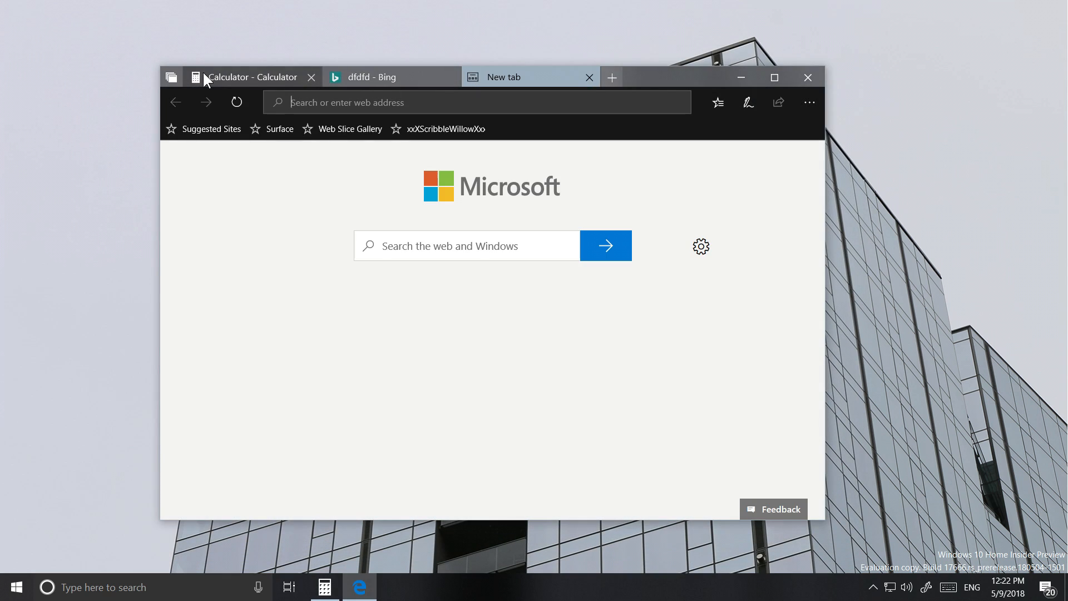
Switch to the Calculator tab, then to the Bing 'land snail' results tab
{"action": "left_click", "coordinate": [371, 76]}
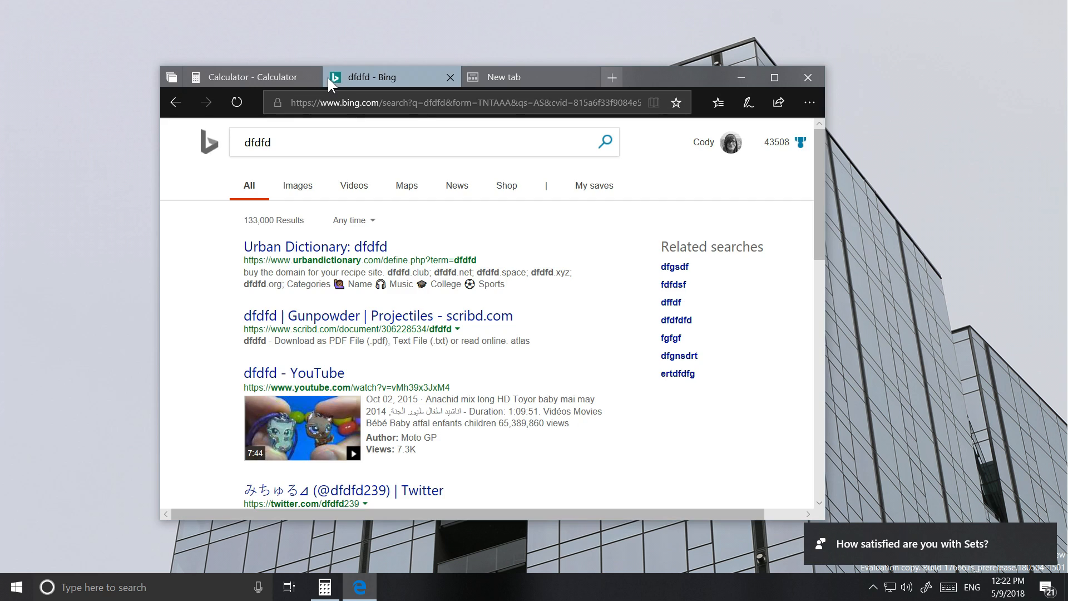
{"action": "left_click", "coordinate": [253, 77]}
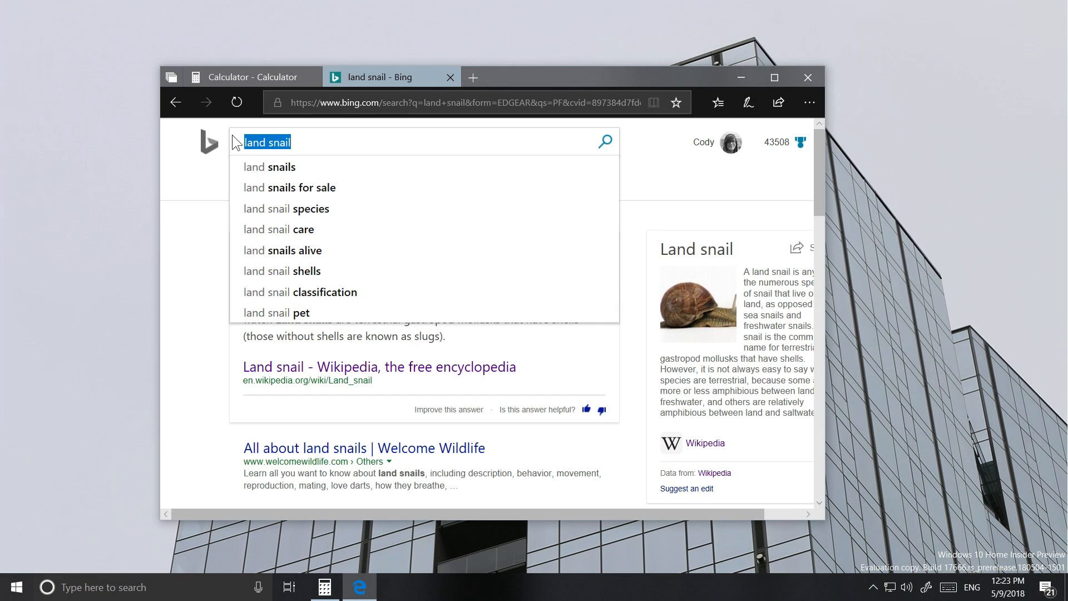
Open clipboard history with Win+V and delete one entry
{"action": "key", "text": "Win+v"}
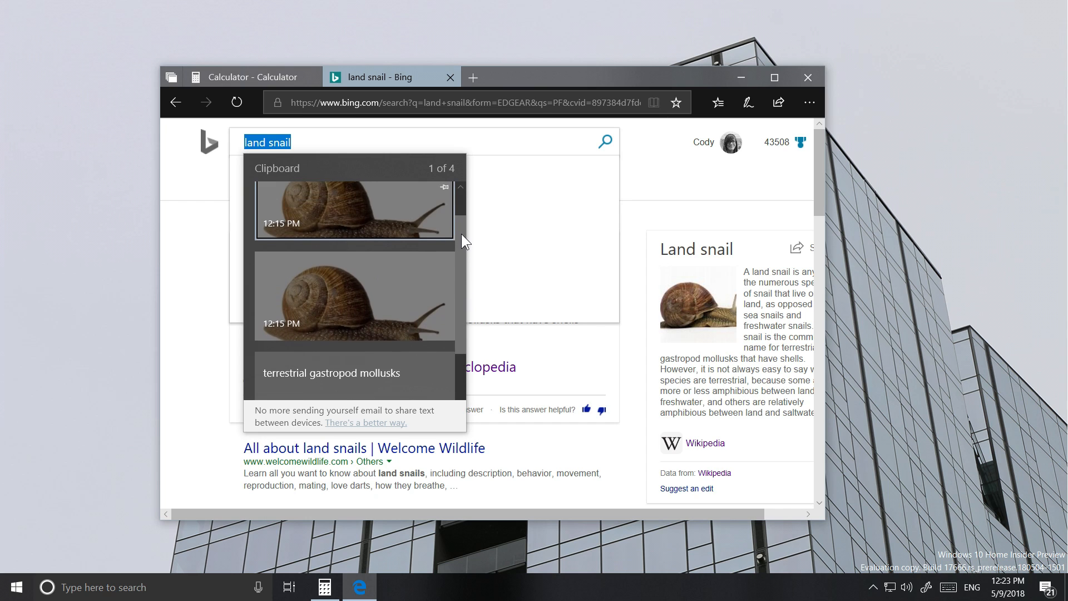
{"action": "scroll", "scroll_direction": "down", "scroll_amount": 3}
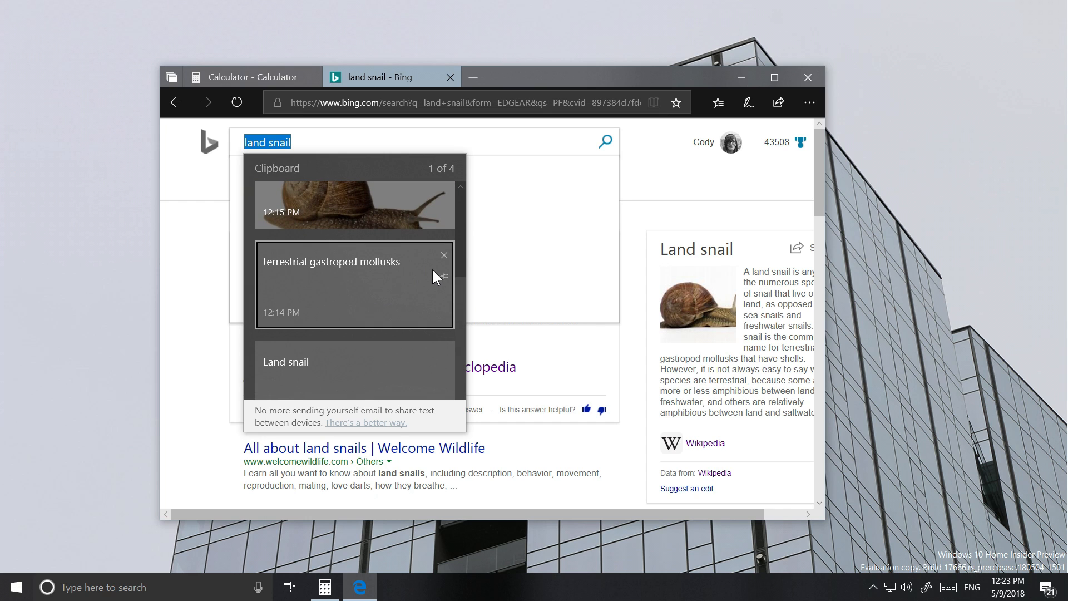
{"action": "left_click", "coordinate": [443, 255]}
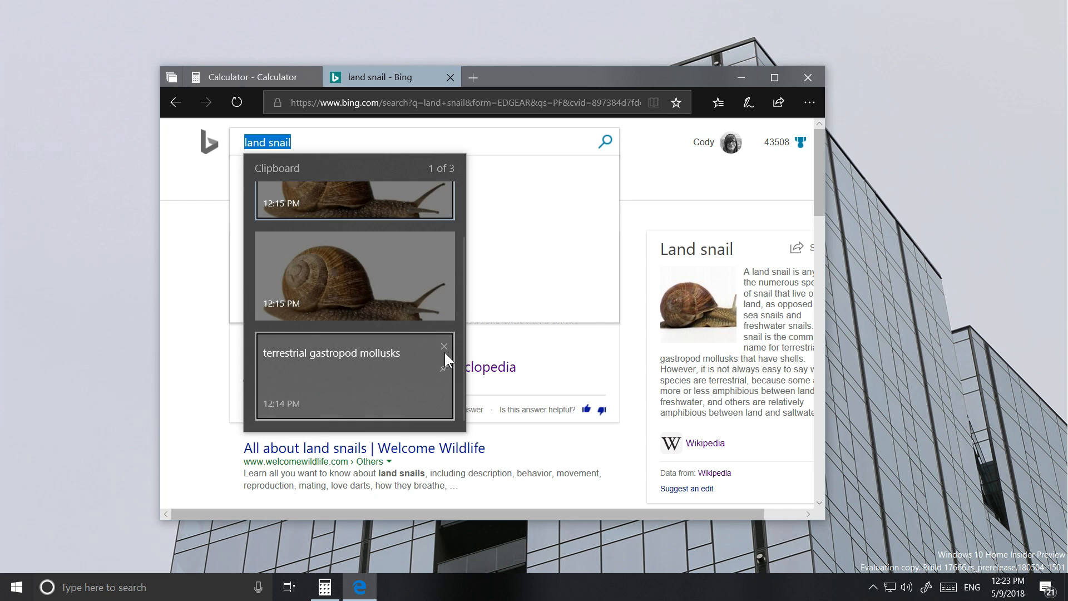
{"action": "mouse_move", "coordinate": [346, 376]}
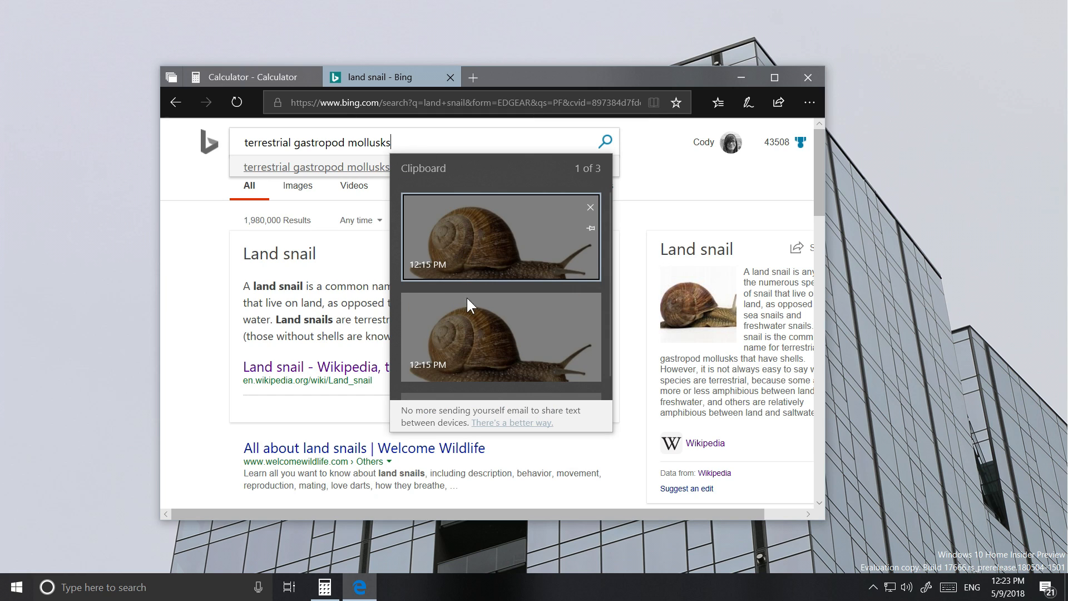
{"action": "mouse_move", "coordinate": [534, 283]}
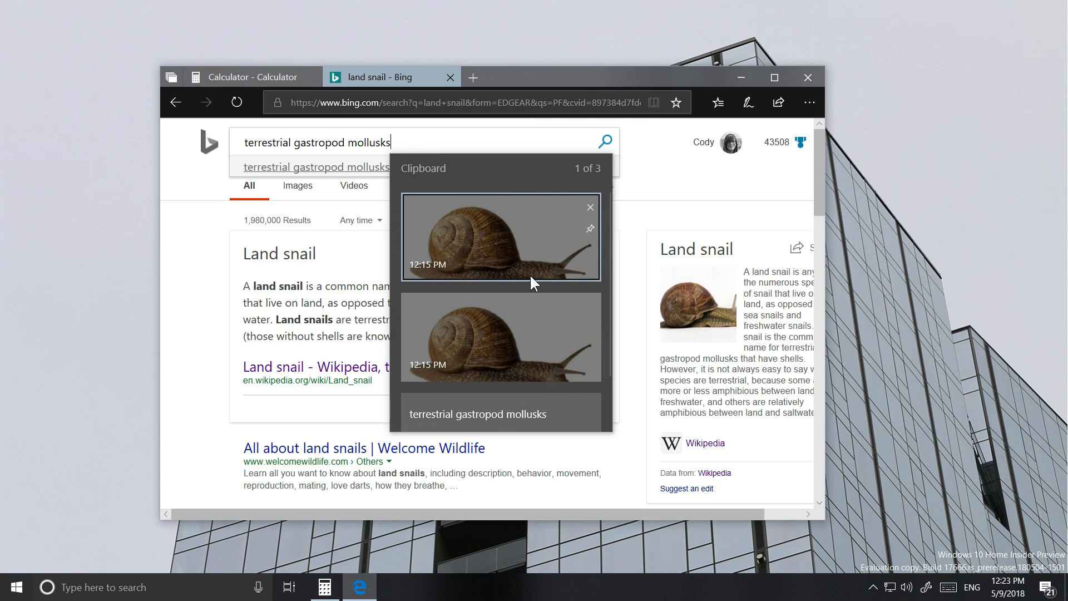
Paste 'terrestrial gastropod mollusks' into Bing's search box and select 'common' in the answer
{"action": "left_click", "coordinate": [413, 142]}
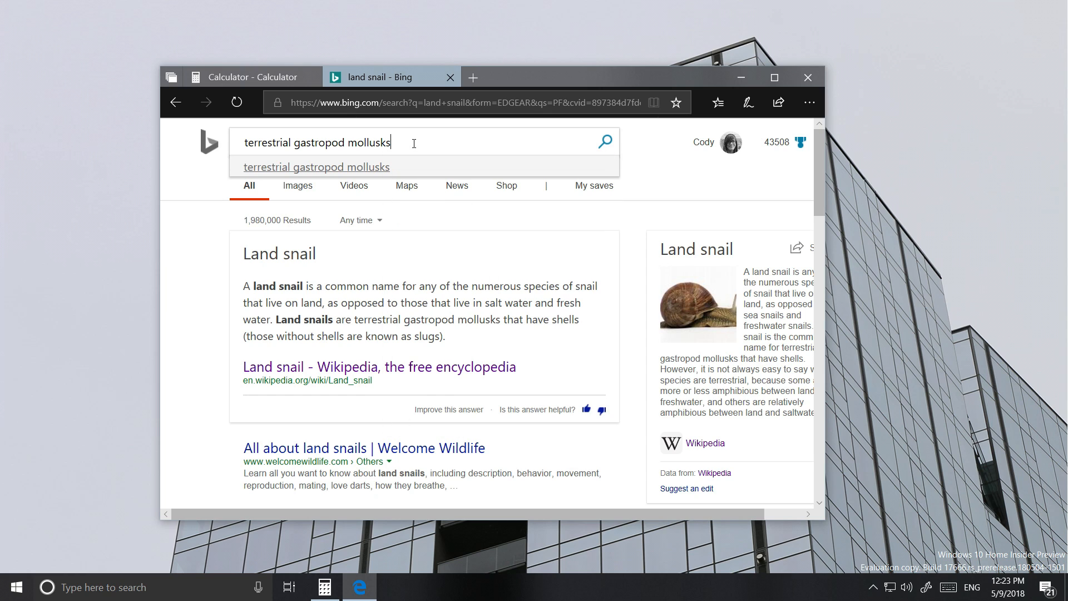
{"action": "double_click", "coordinate": [350, 286]}
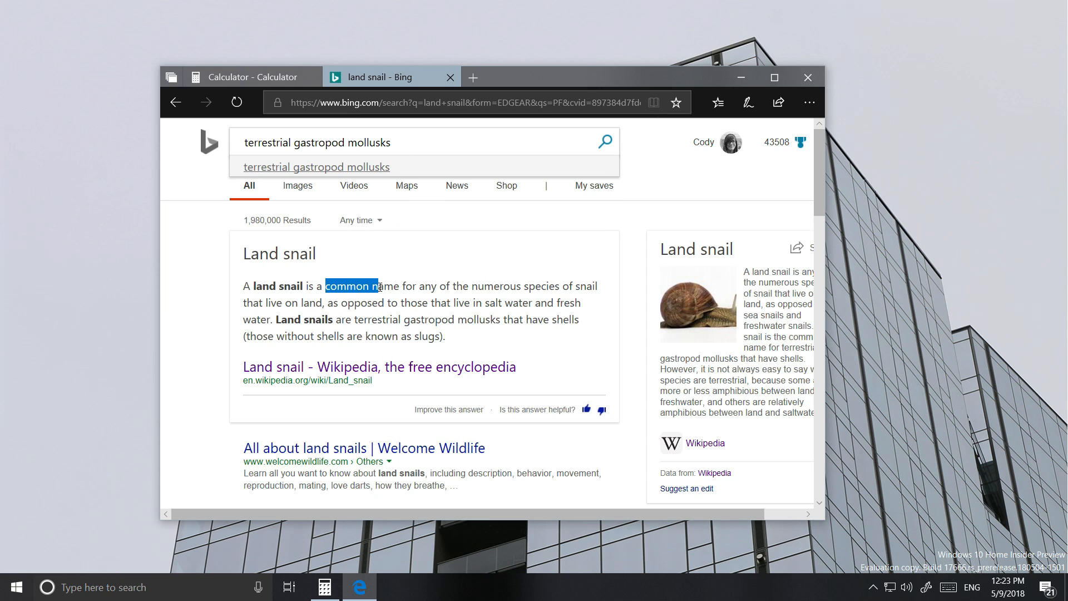
{"action": "type", "text": "common ncommon ncommon n"}
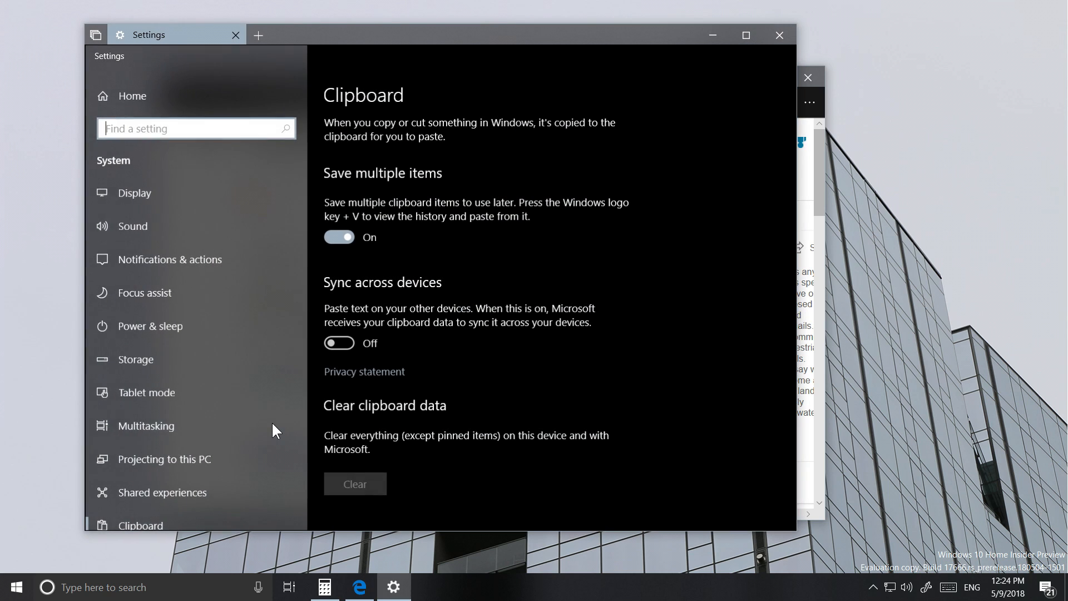
{"action": "mouse_move", "coordinate": [519, 44]}
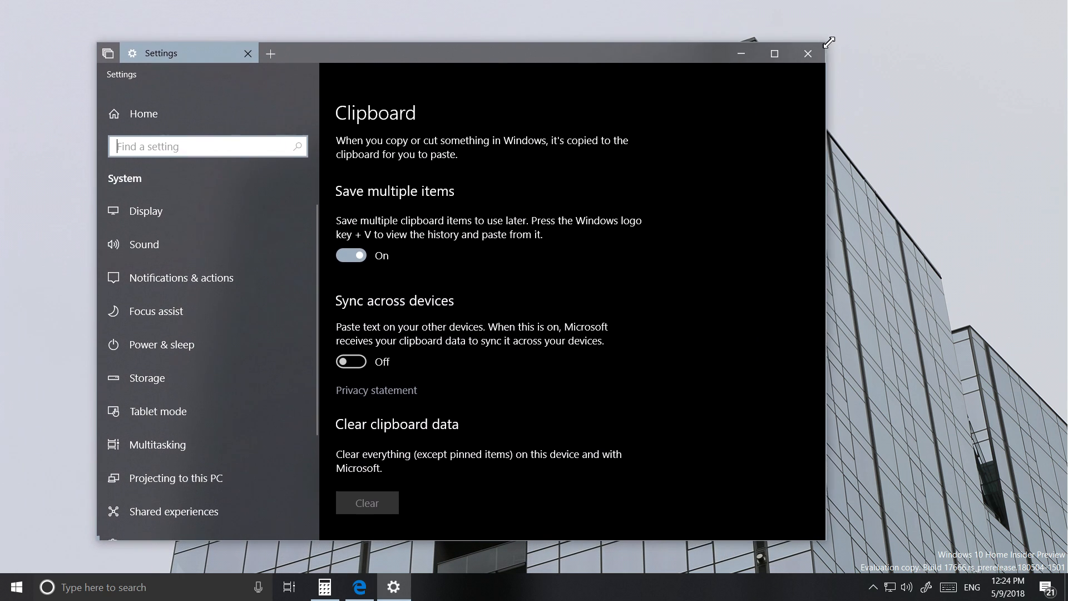
Toggle Clipboard 'Sync across devices' on, off and back on, with automatic syncing
{"action": "scroll", "scroll_direction": "down", "scroll_amount": 3}
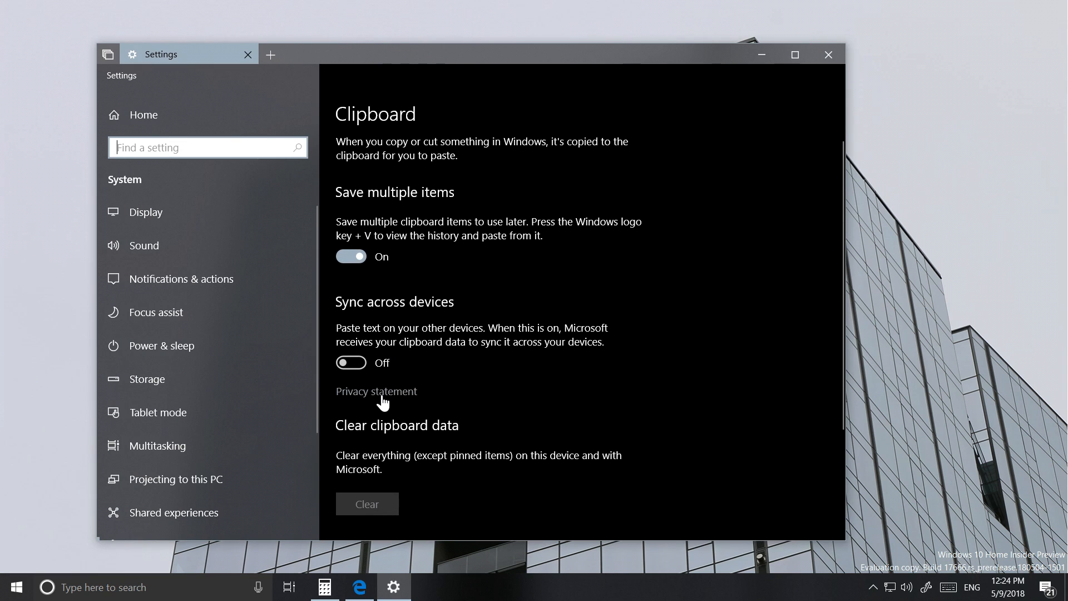
{"action": "left_click", "coordinate": [350, 362]}
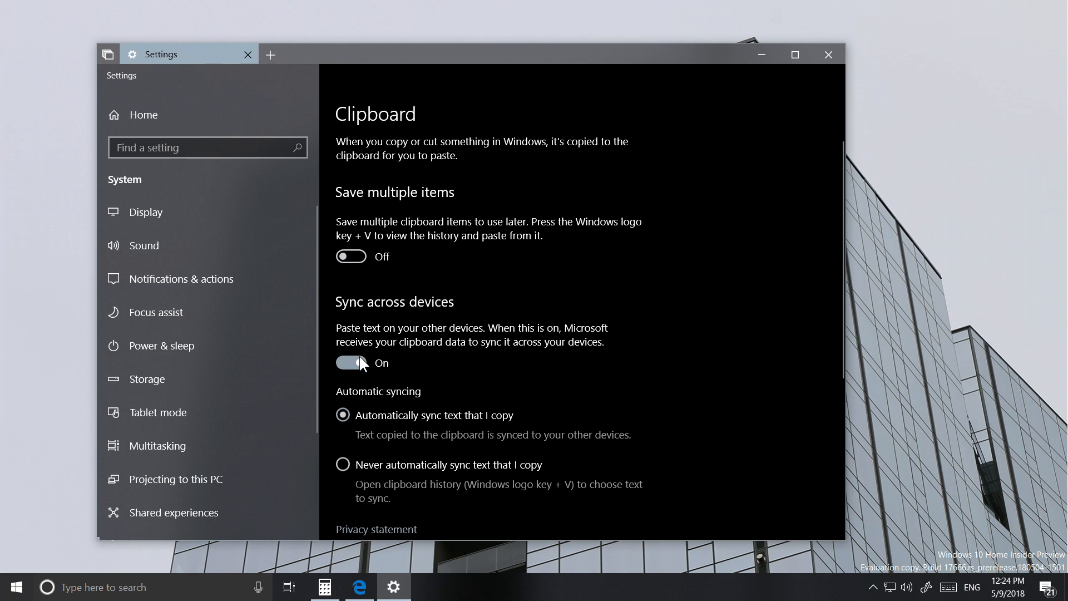
{"action": "left_click", "coordinate": [351, 256]}
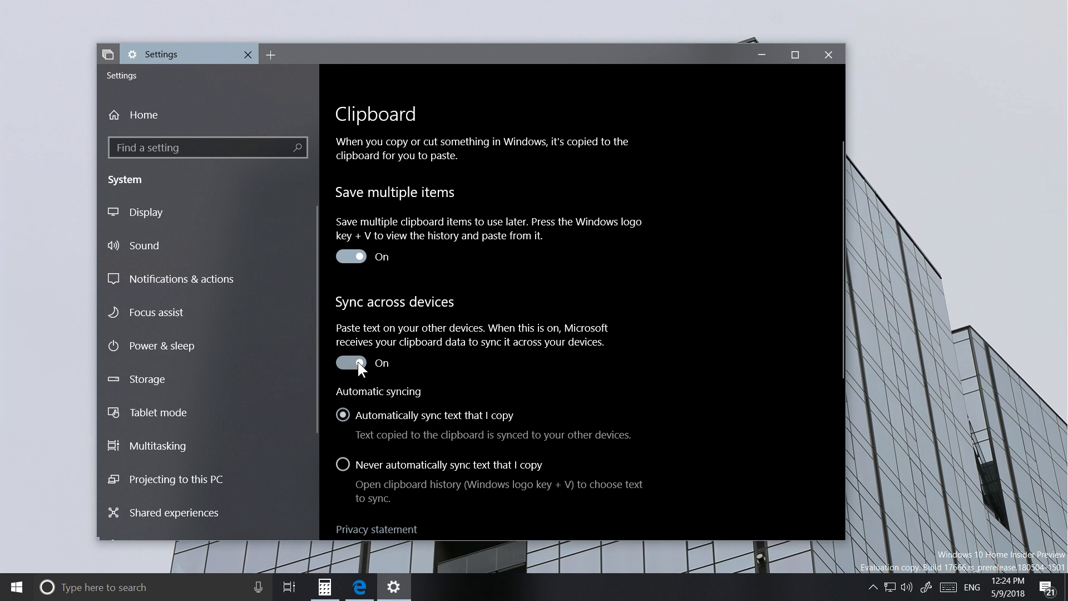
{"action": "left_click", "coordinate": [352, 361]}
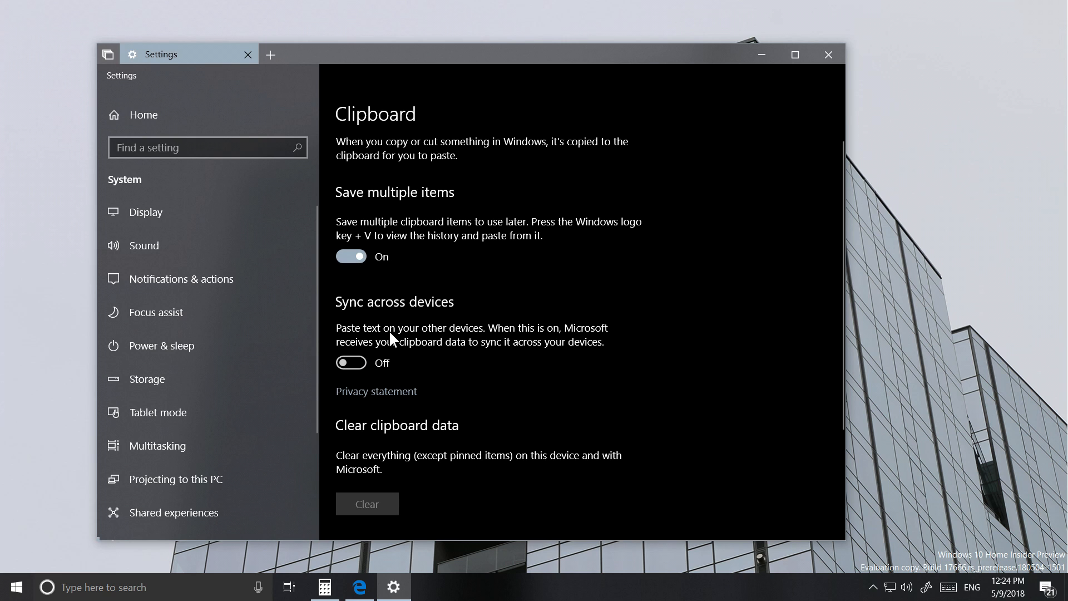
{"action": "left_click", "coordinate": [351, 362]}
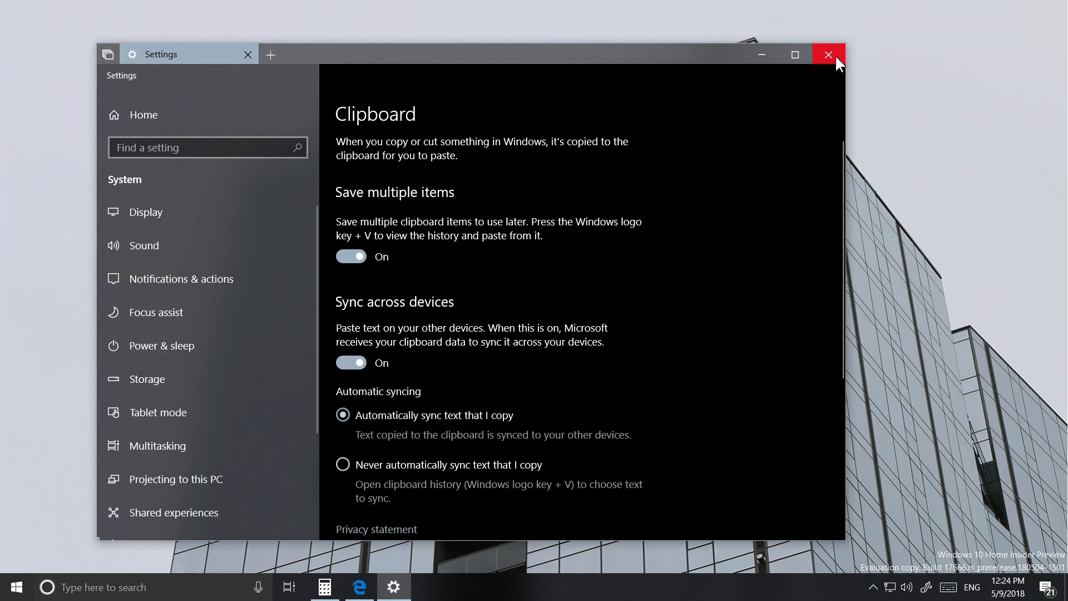
Set the default app mode to Dark in Personalization > Colors and view File Explorer
{"action": "left_click", "coordinate": [829, 54]}
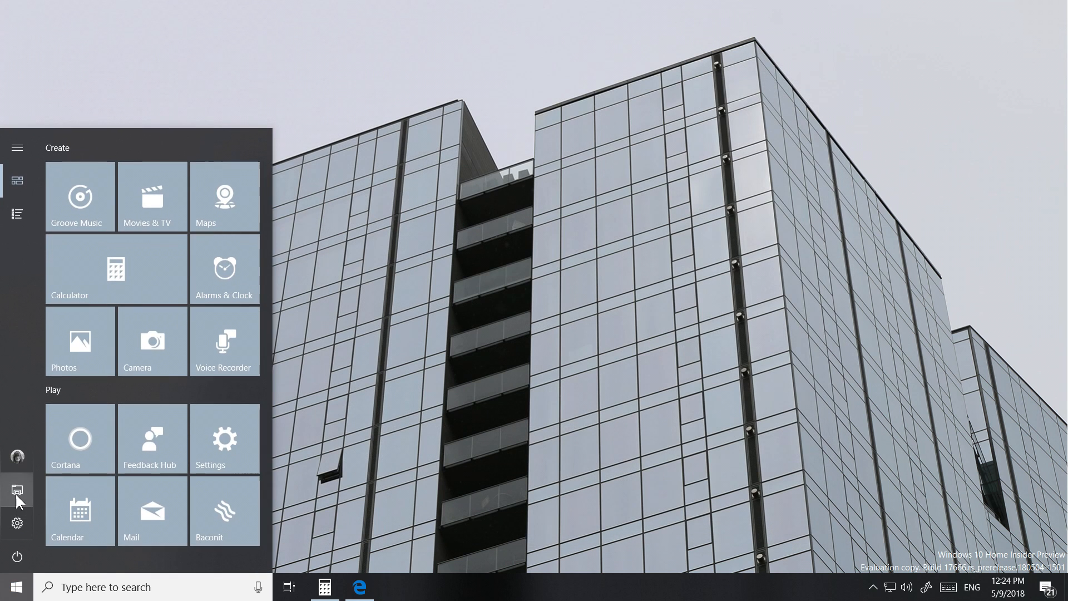
{"action": "left_click", "coordinate": [17, 488]}
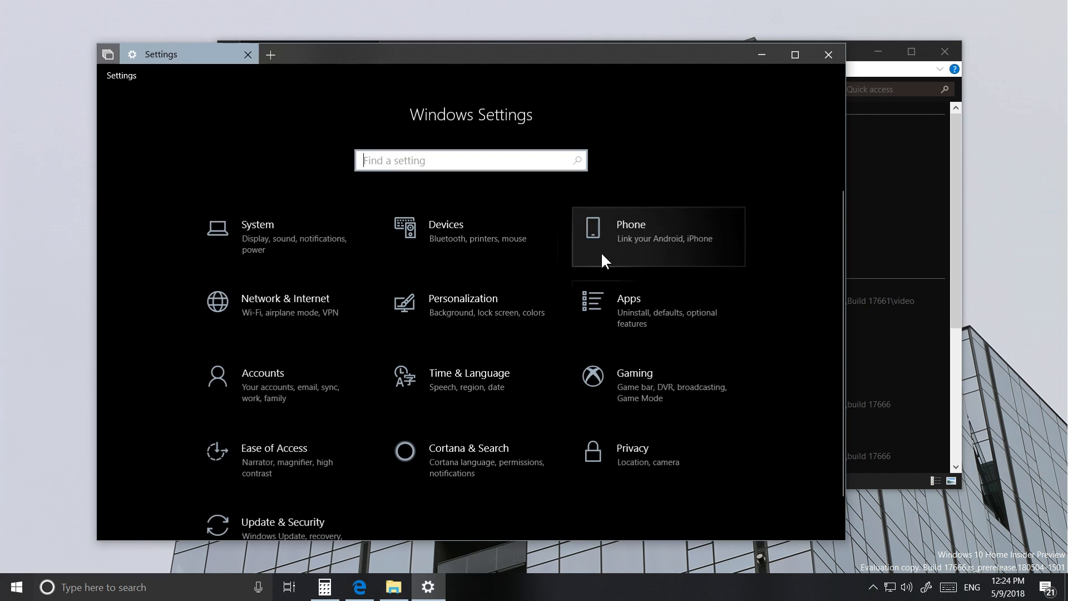
{"action": "left_click", "coordinate": [462, 304]}
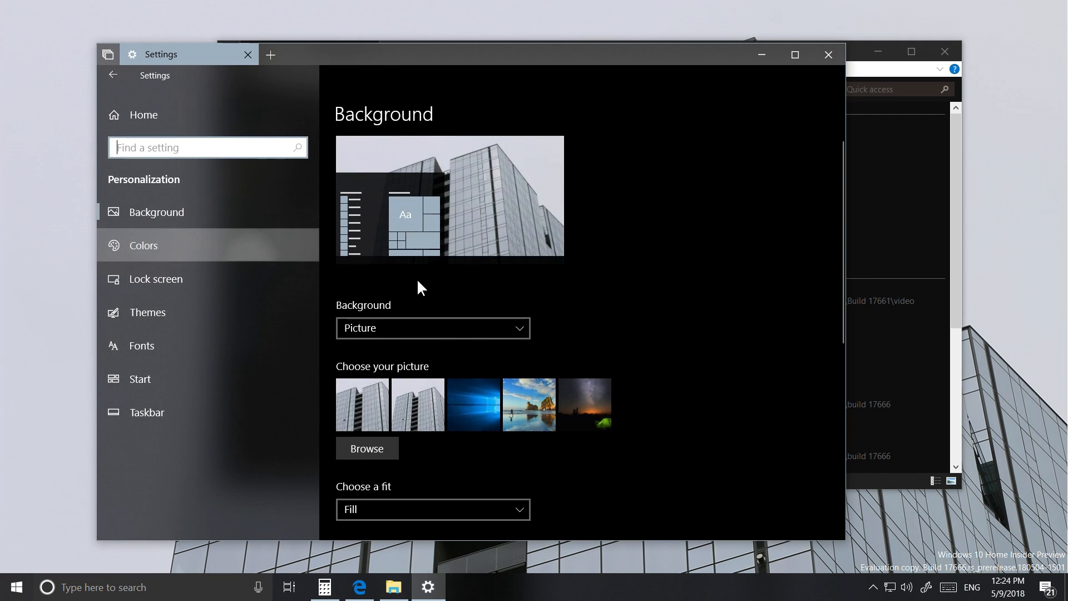
{"action": "left_click", "coordinate": [143, 245]}
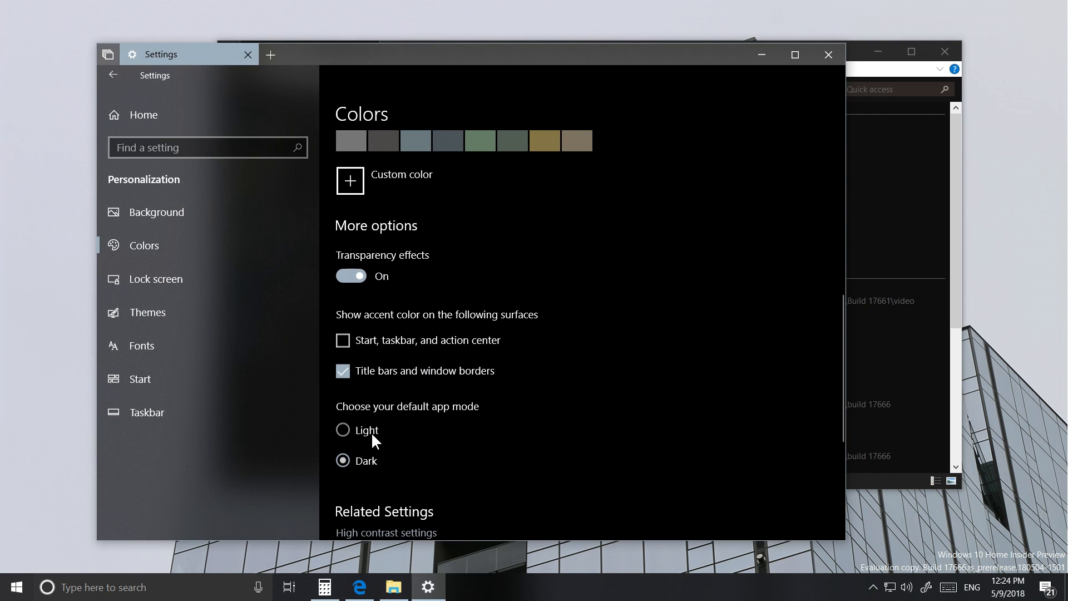
{"action": "left_click", "coordinate": [343, 430]}
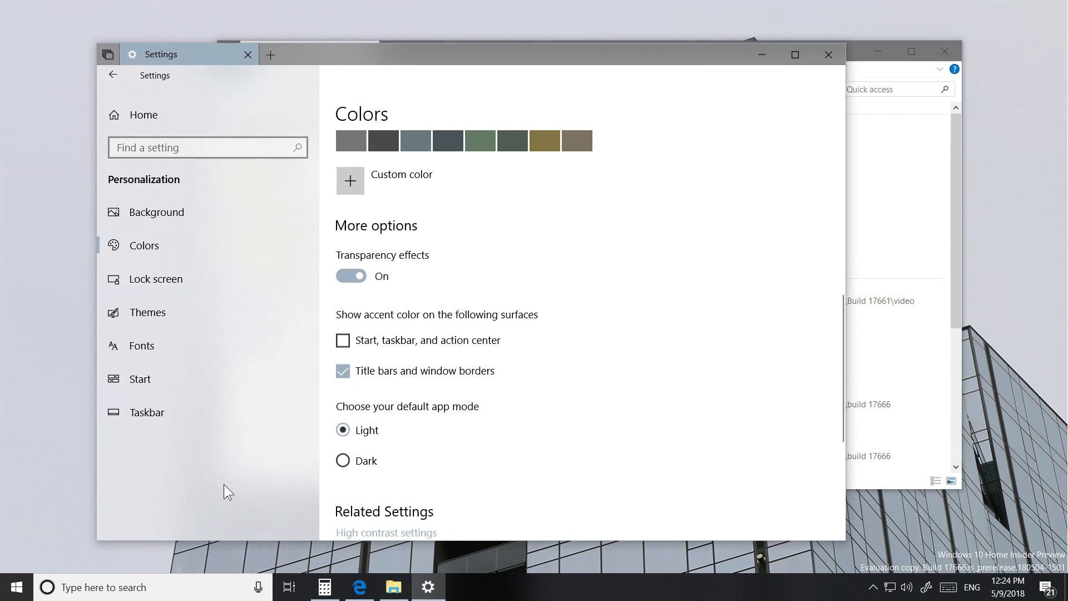
{"action": "left_click", "coordinate": [393, 586]}
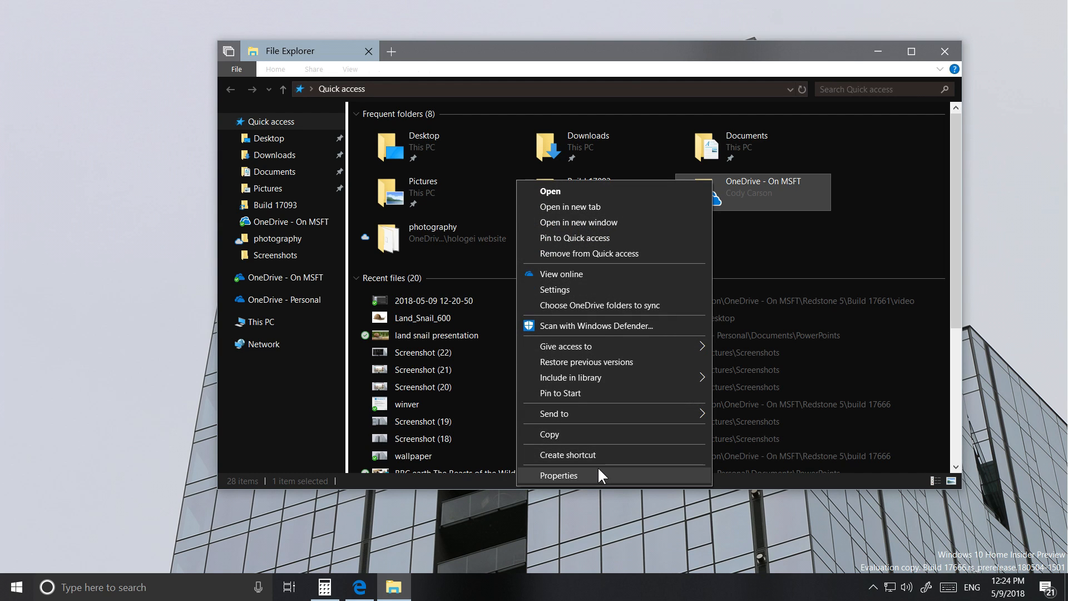
{"action": "left_click", "coordinate": [276, 69]}
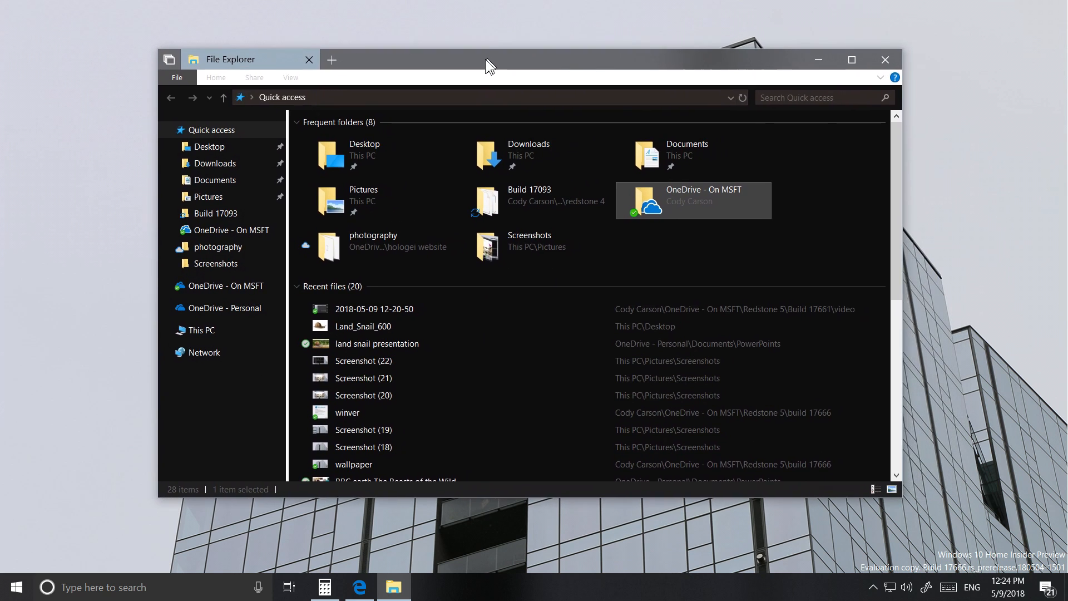
Type 'land snail' and 'gastropod' on separate lines in Notepad and select 'gastropod'
{"action": "left_click", "coordinate": [15, 587]}
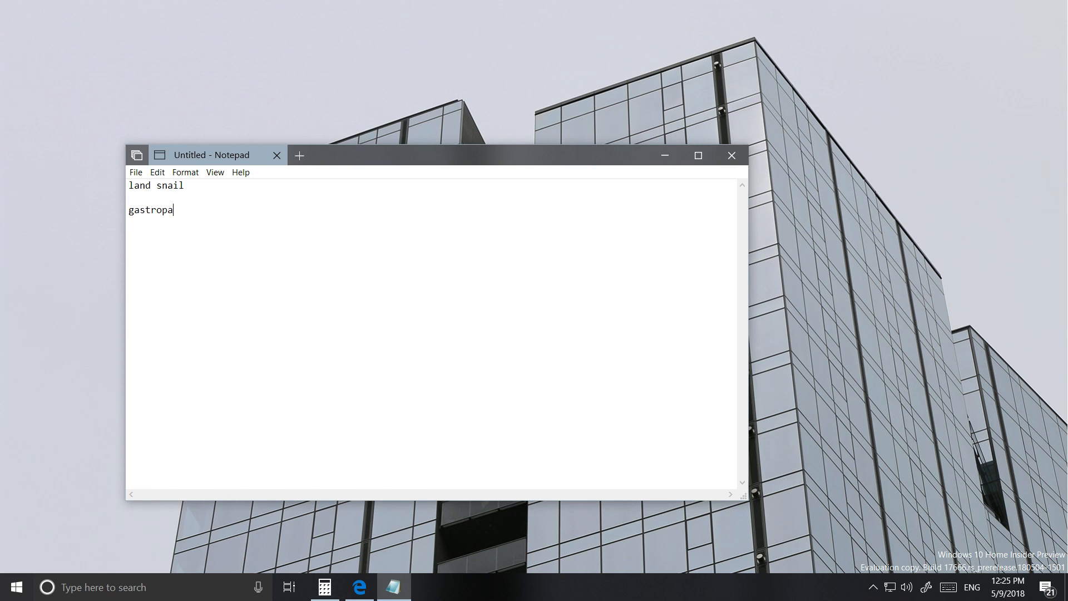
{"action": "type", "text": "d"}
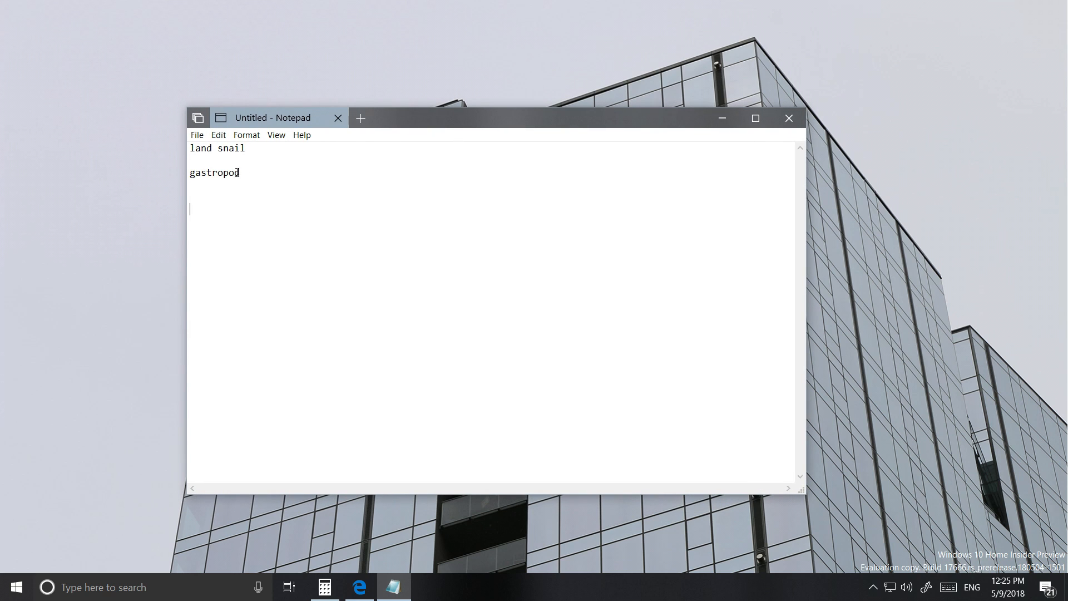
{"action": "double_click", "coordinate": [214, 172]}
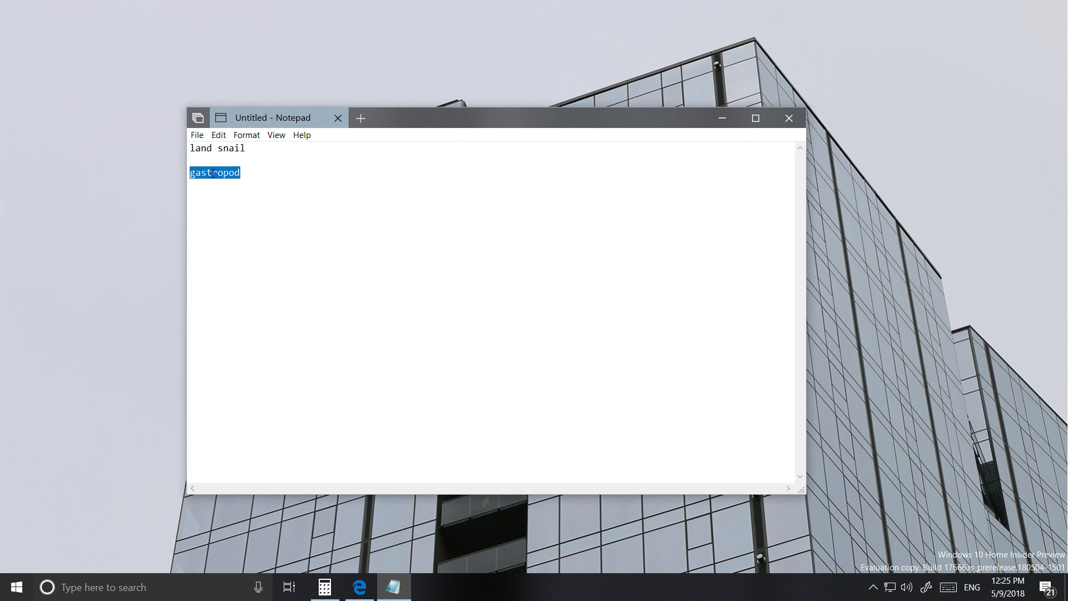
{"action": "mouse_move", "coordinate": [244, 163]}
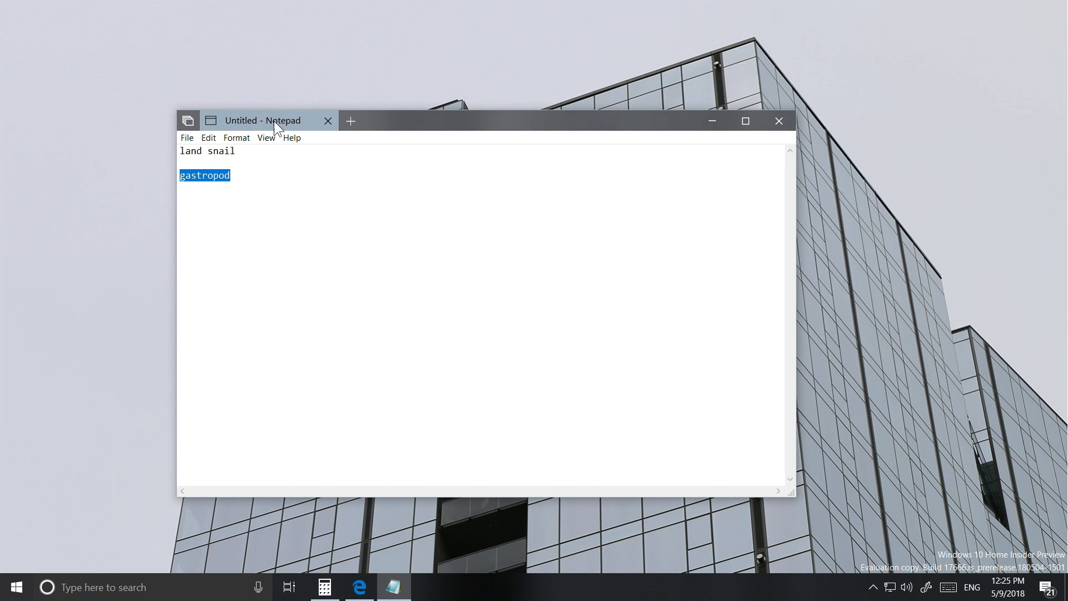
Search Bing for 'gastropod' via right-click and 'land snail' via the Edit menu
{"action": "right_click", "coordinate": [213, 176]}
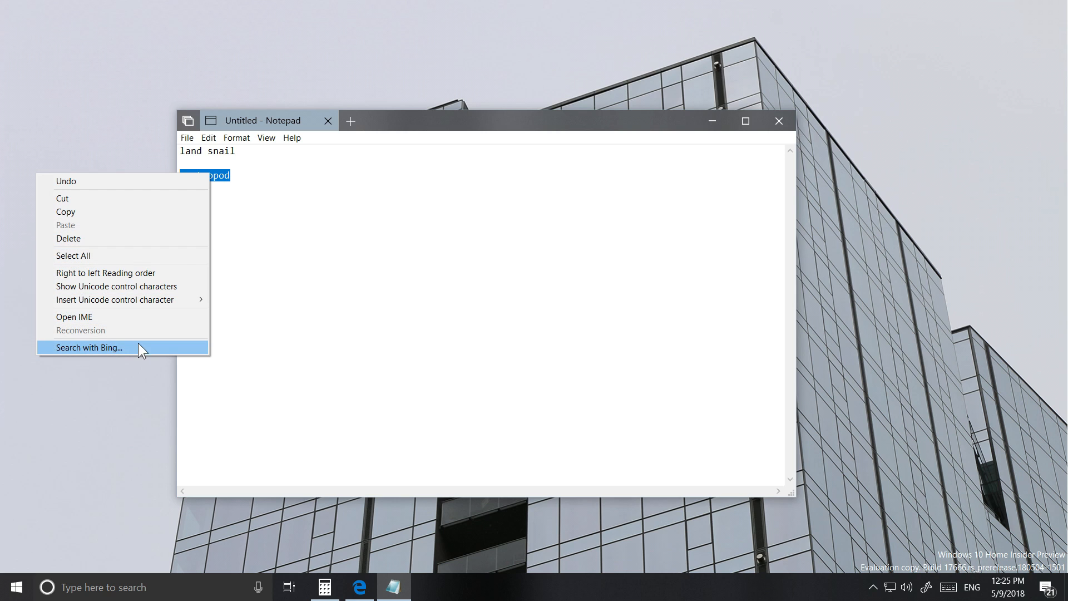
{"action": "left_click", "coordinate": [87, 347]}
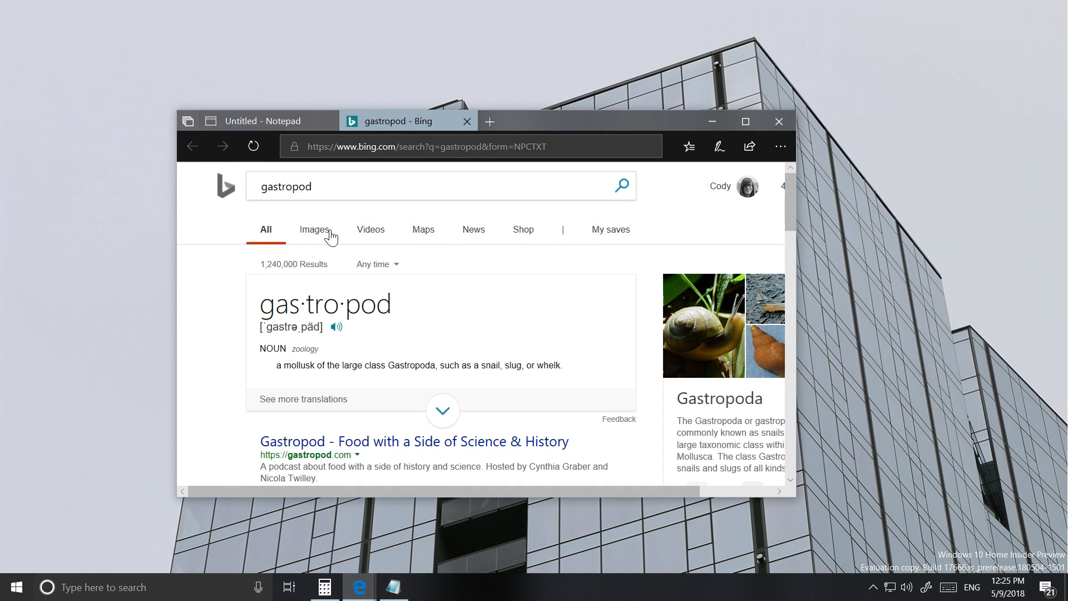
{"action": "left_click", "coordinate": [209, 138]}
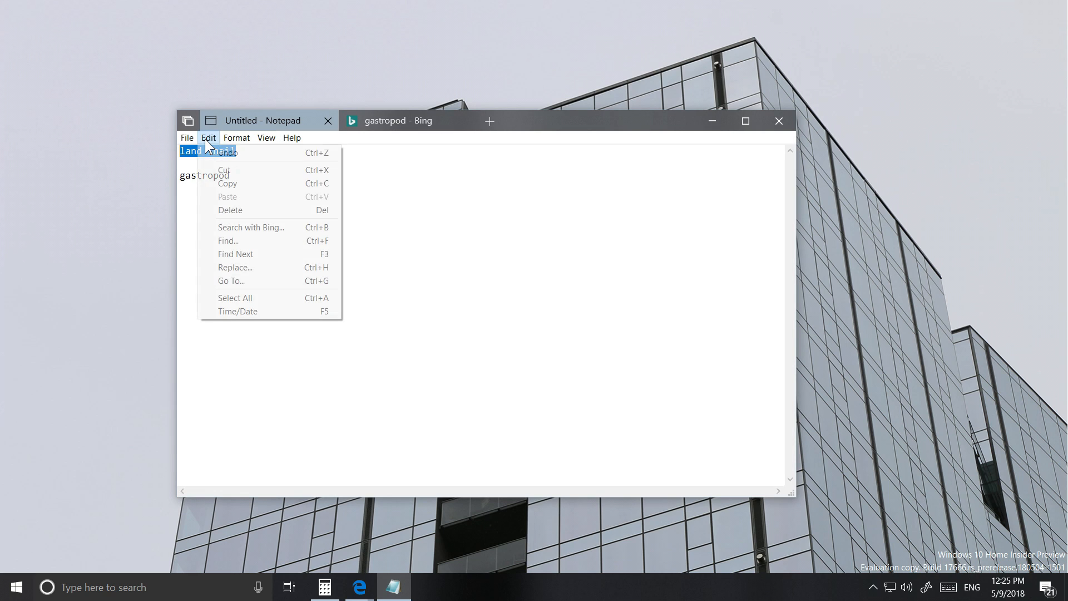
{"action": "left_click", "coordinate": [251, 227]}
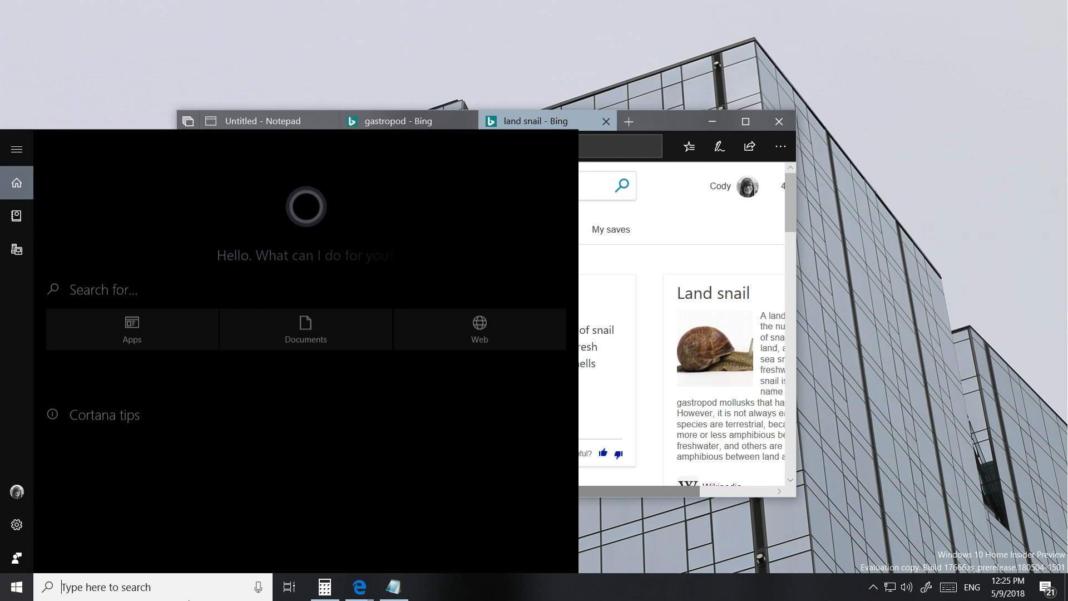
Search for 'land snail presentation' to show its PowerPoint preview with location and date
{"action": "type", "text": "word"}
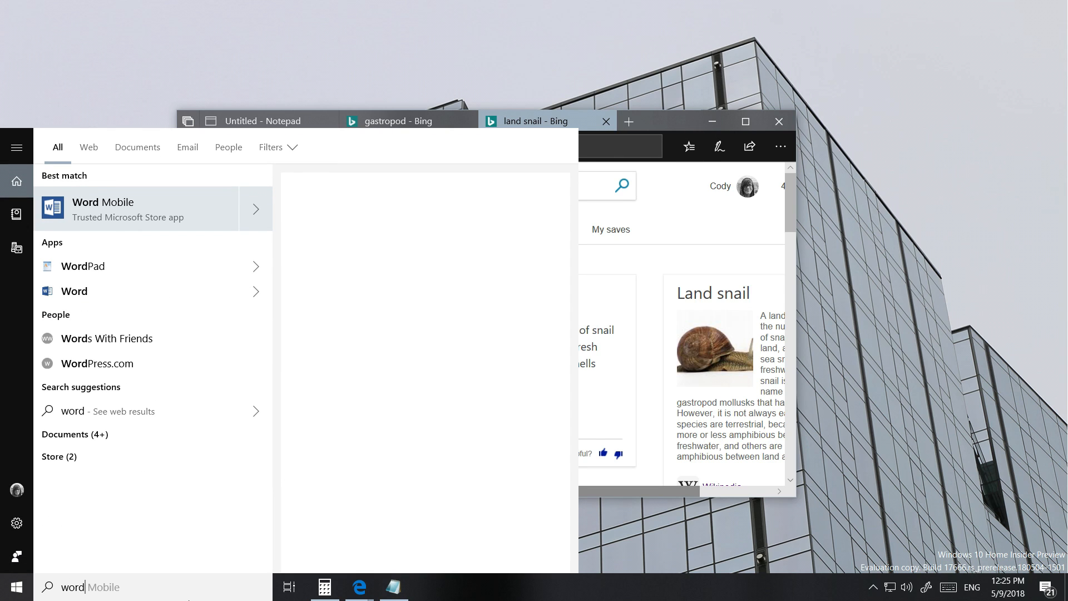
{"action": "type", "text": "powerpoint"}
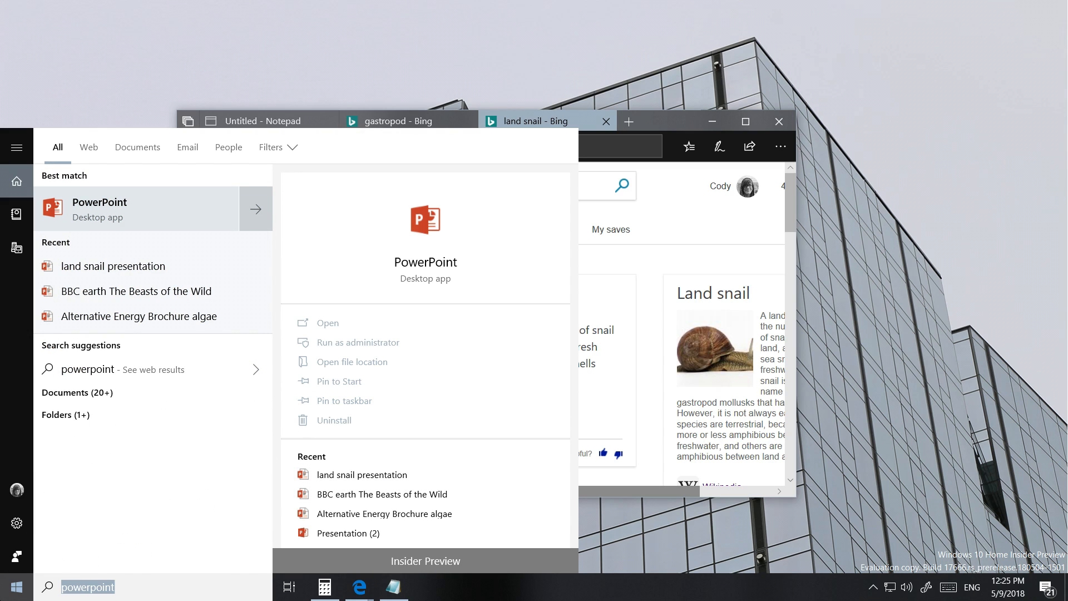
{"action": "type", "text": "land"}
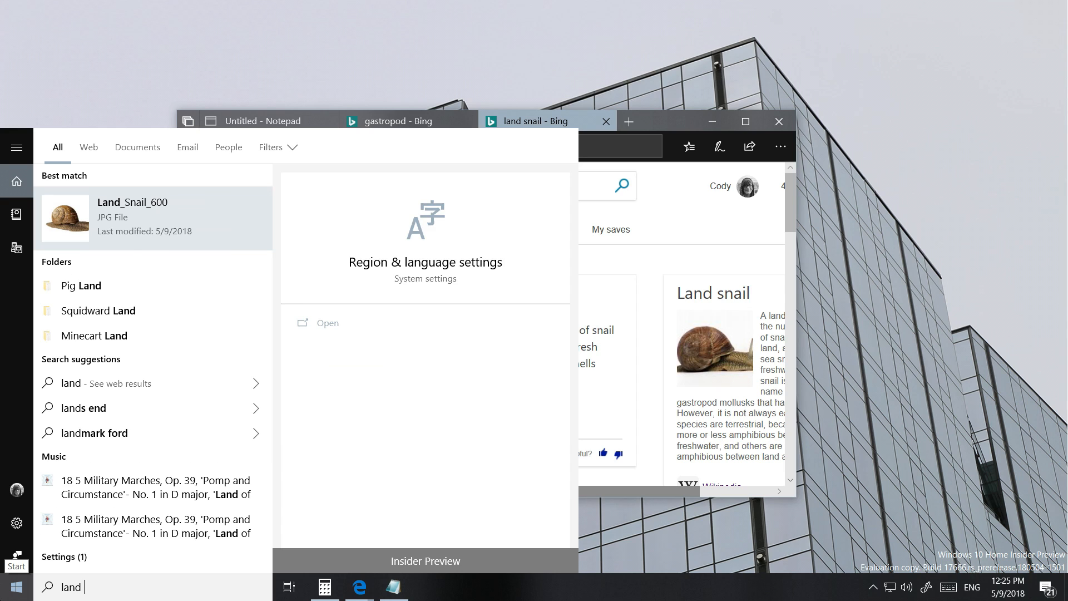
{"action": "type", "text": "snail"}
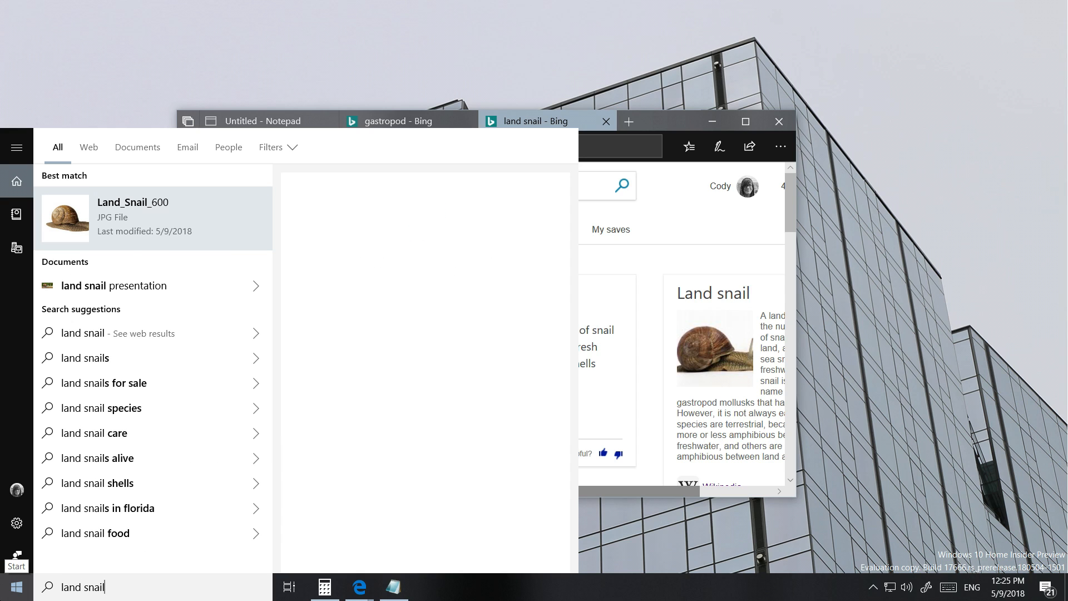
{"action": "type", "text": "presentation"}
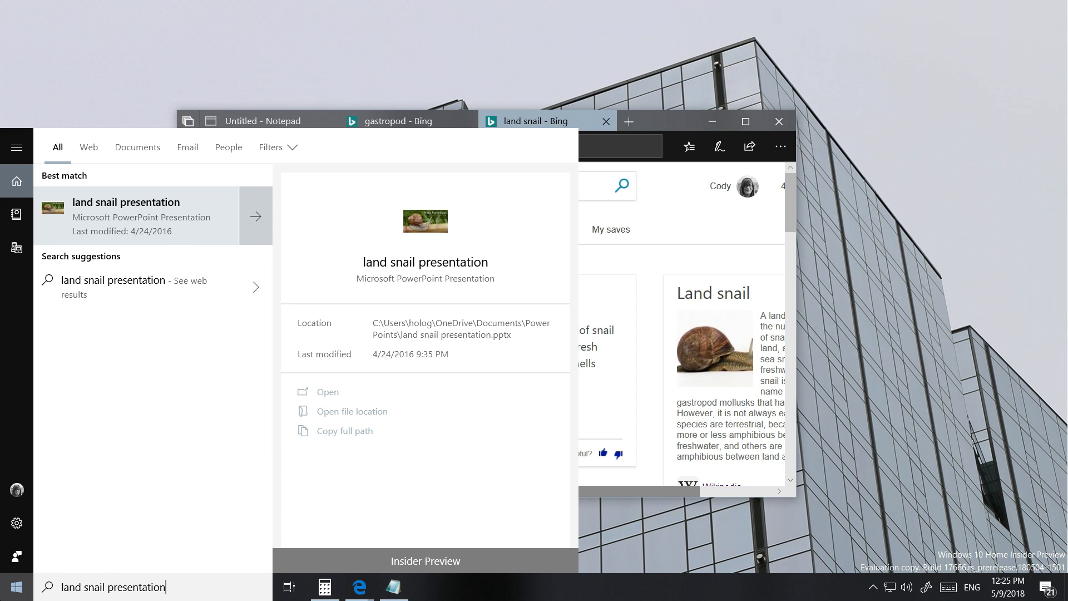
{"action": "mouse_move", "coordinate": [458, 243]}
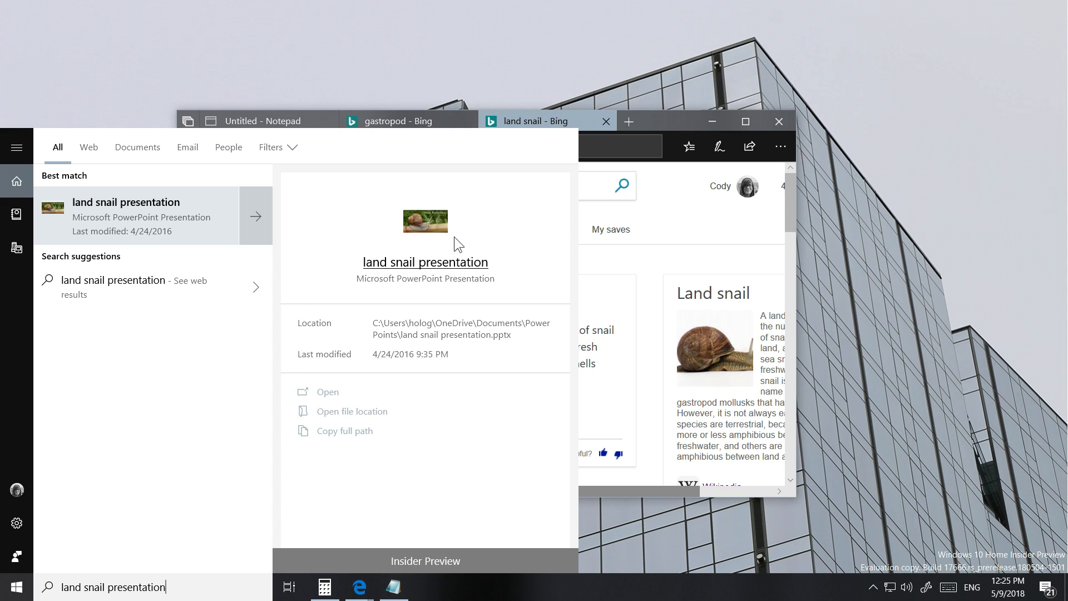
{"action": "mouse_move", "coordinate": [438, 251]}
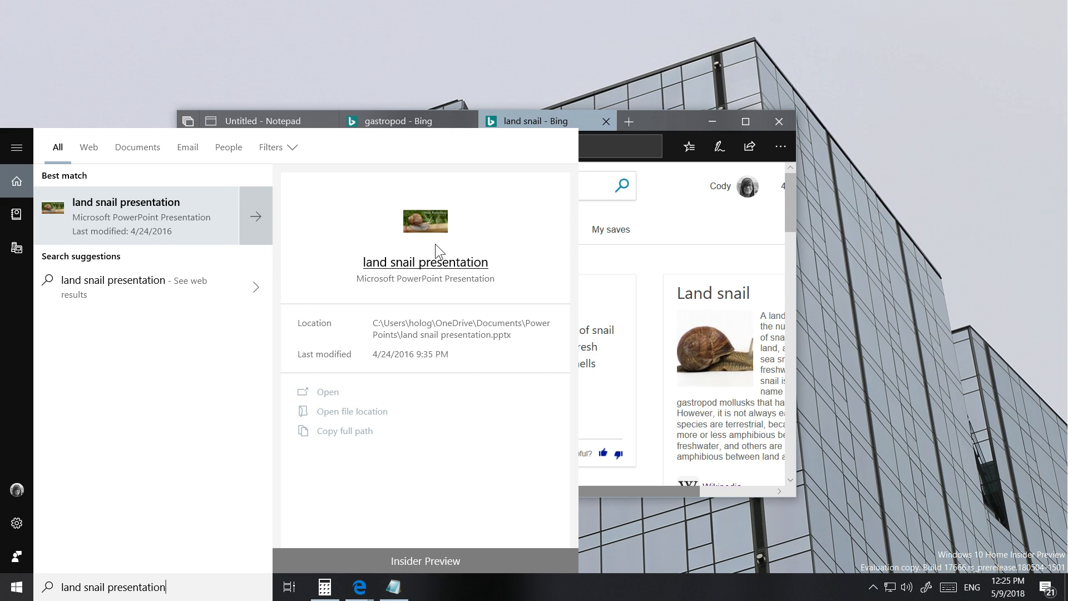
{"action": "mouse_move", "coordinate": [427, 254]}
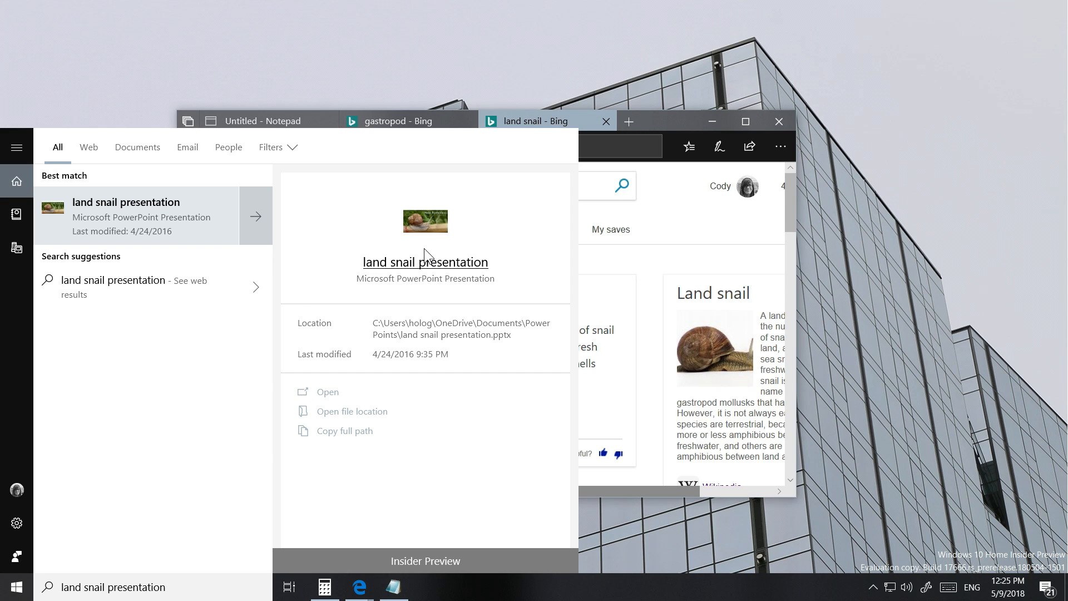
{"action": "mouse_move", "coordinate": [428, 332]}
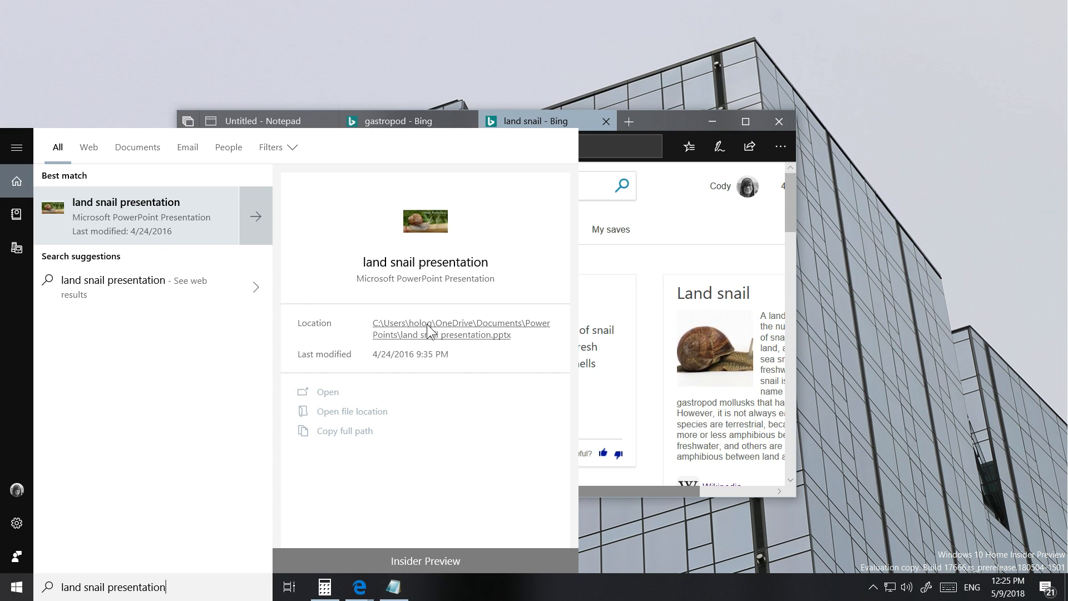
{"action": "mouse_move", "coordinate": [419, 360]}
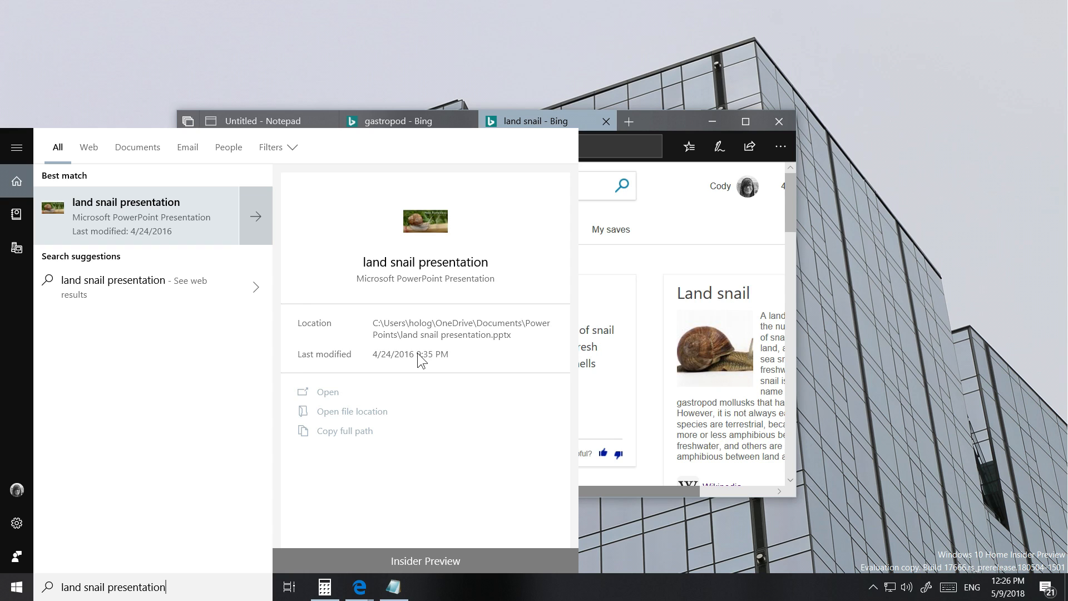
{"action": "mouse_move", "coordinate": [343, 411]}
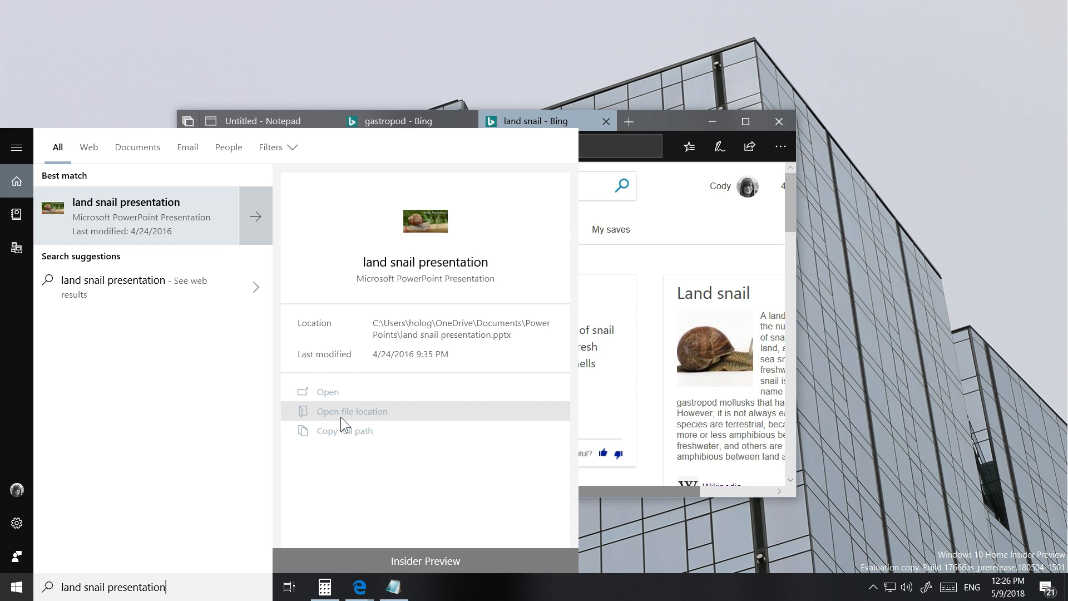
{"action": "mouse_move", "coordinate": [436, 334]}
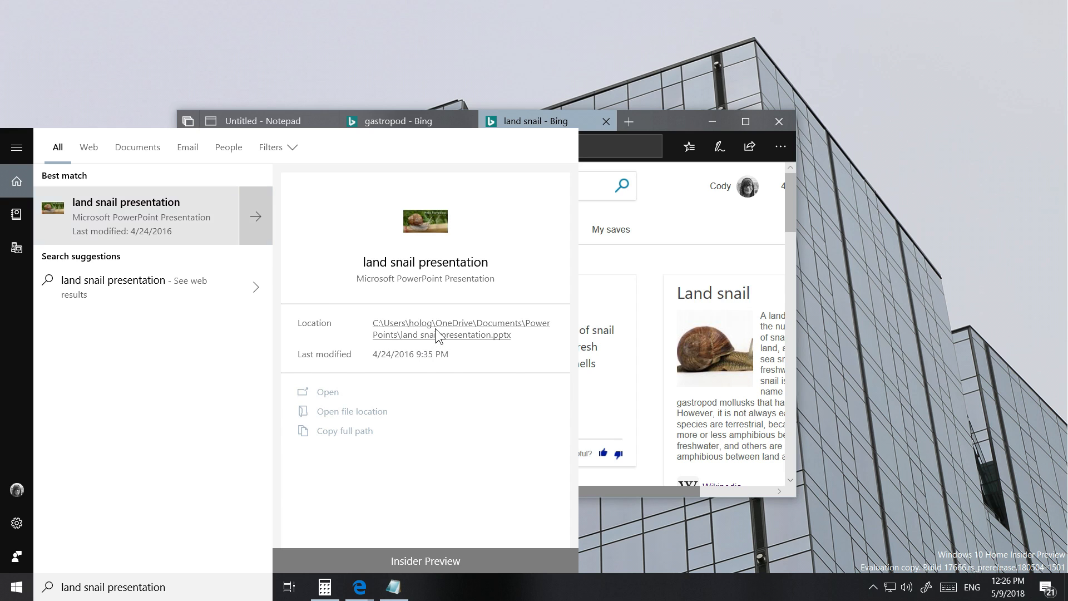
Open the 'land snail presentation' file in PowerPoint from the search preview pane
{"action": "left_click", "coordinate": [327, 391]}
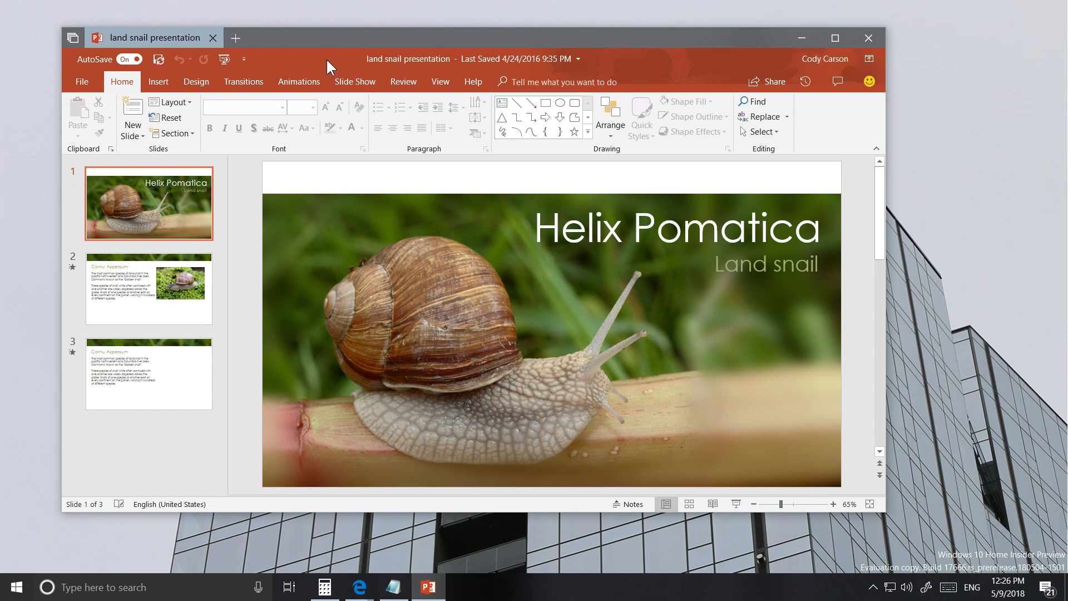
Duplicate the Helix Pomatica title slide from its thumbnail context menu, giving four slides
{"action": "right_click", "coordinate": [148, 203]}
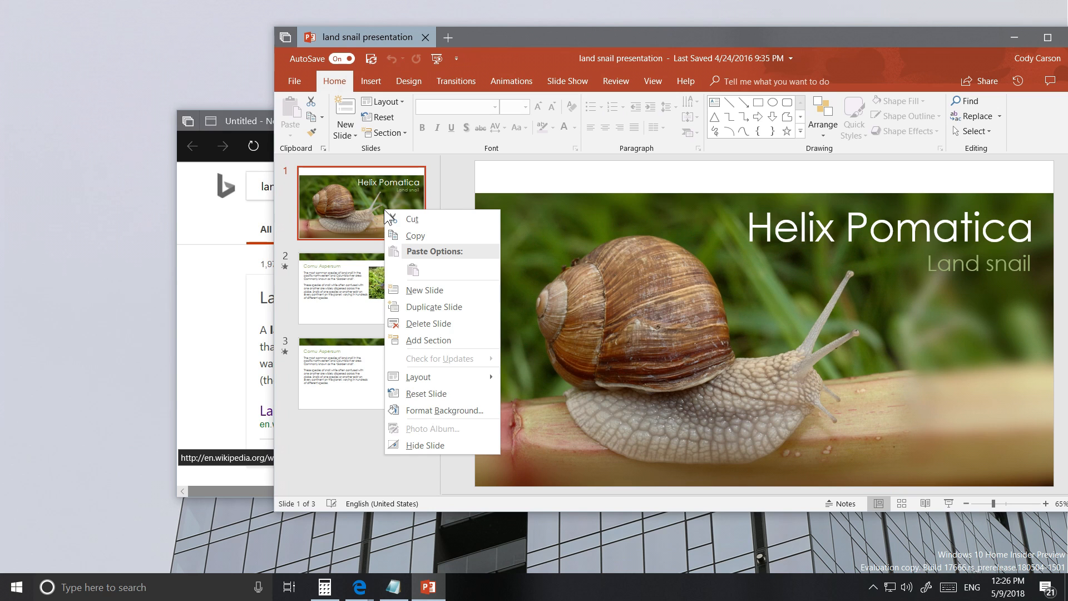
{"action": "left_click", "coordinate": [424, 289]}
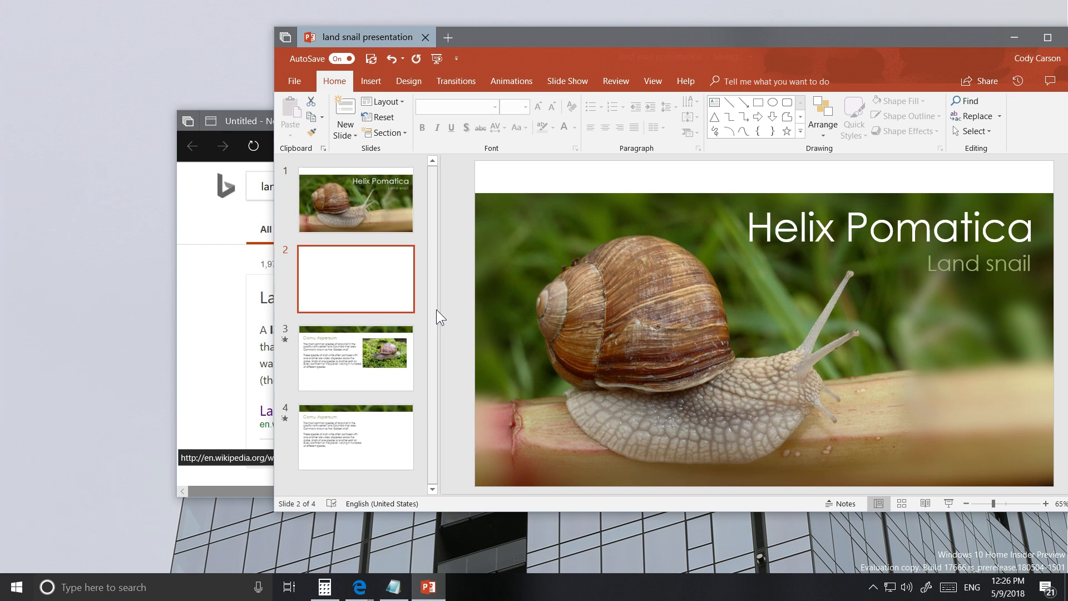
{"action": "left_click", "coordinate": [355, 200]}
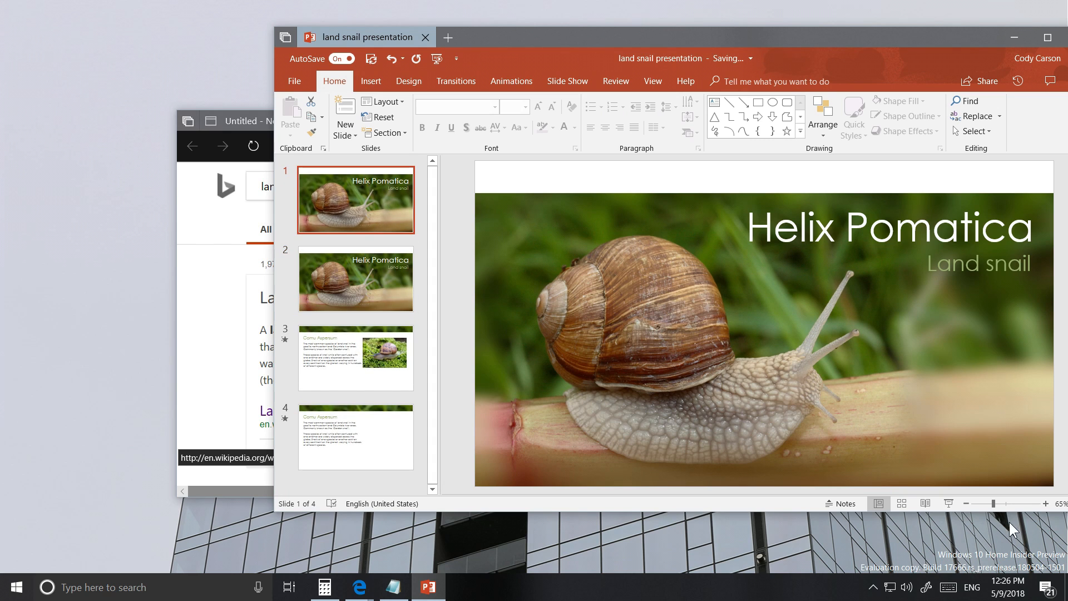